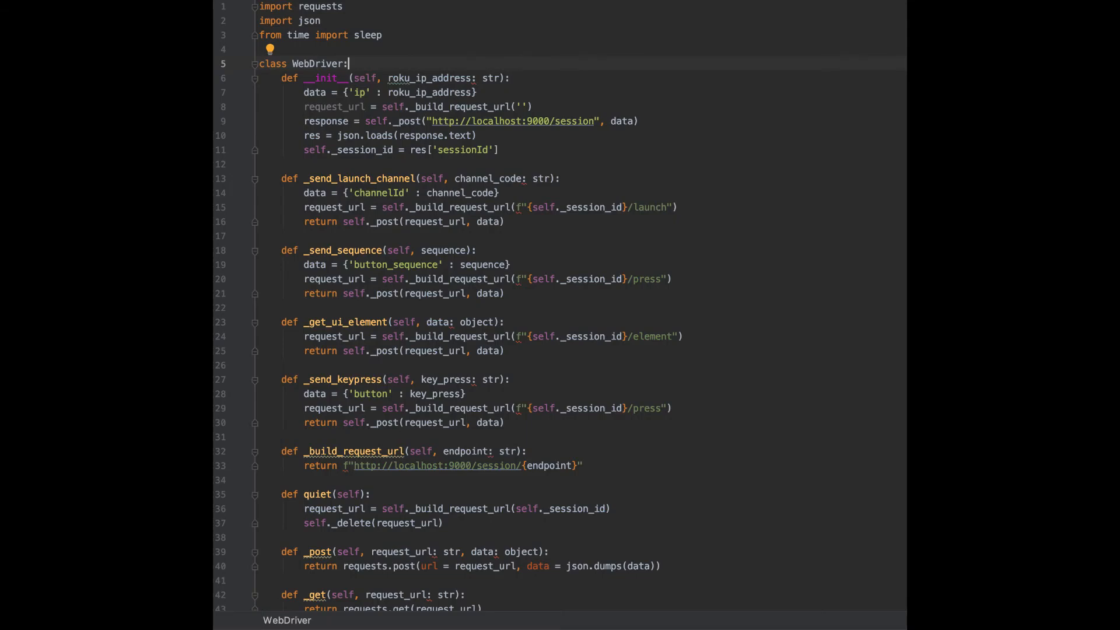
pyautogui.moveTo(868, 172)
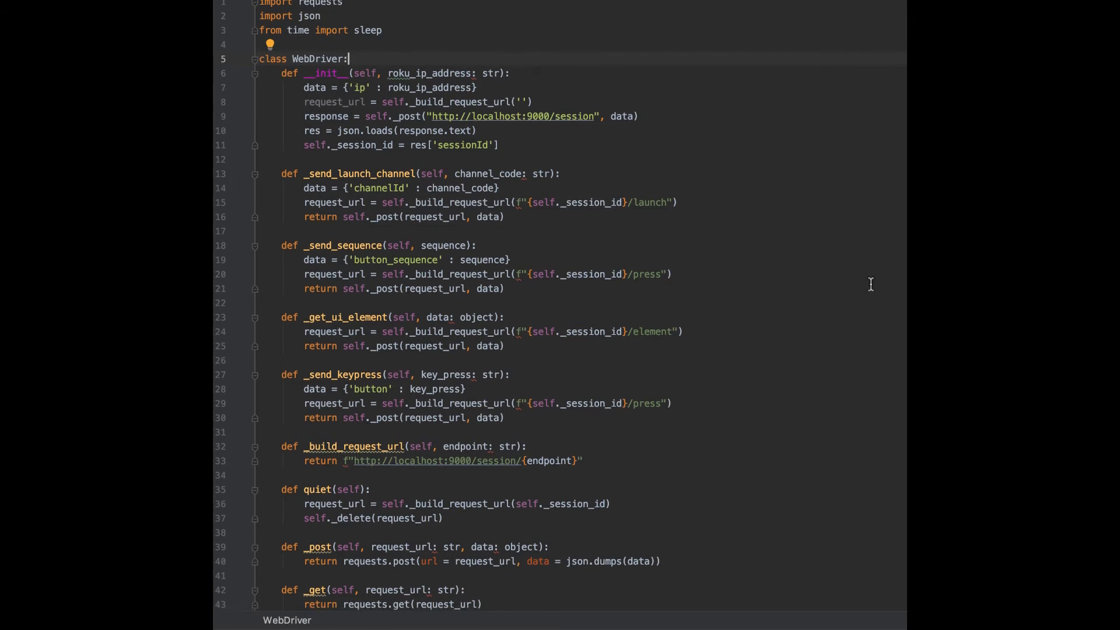
# - Scroll through the webDriver.py, main.py and RobotLibrary.py code in PyCharm
pyautogui.scroll(-3)
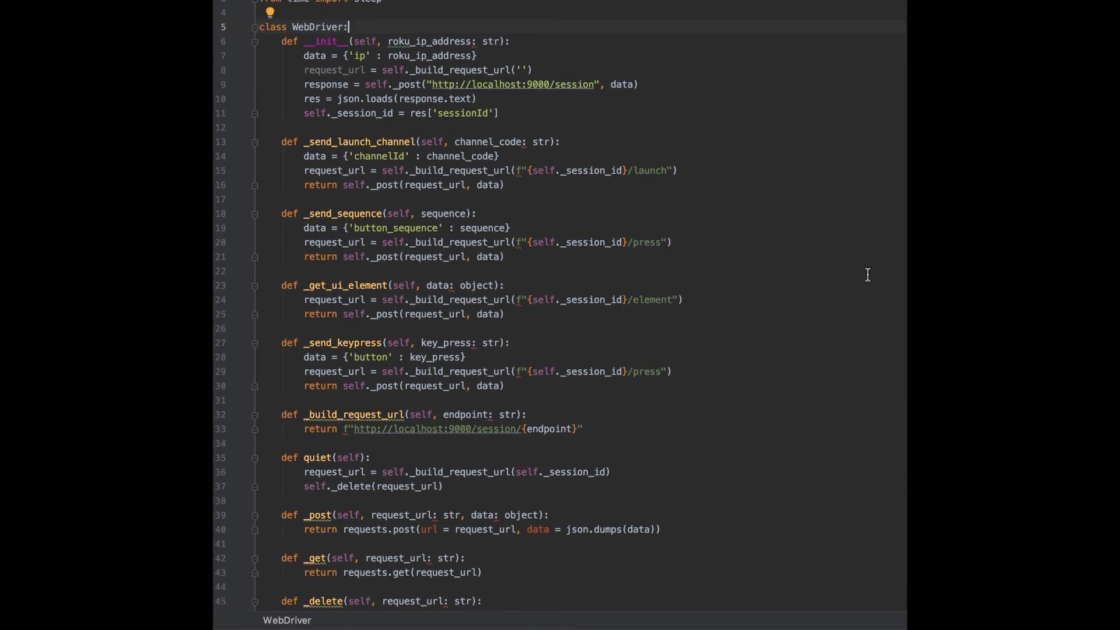
pyautogui.scroll(-3)
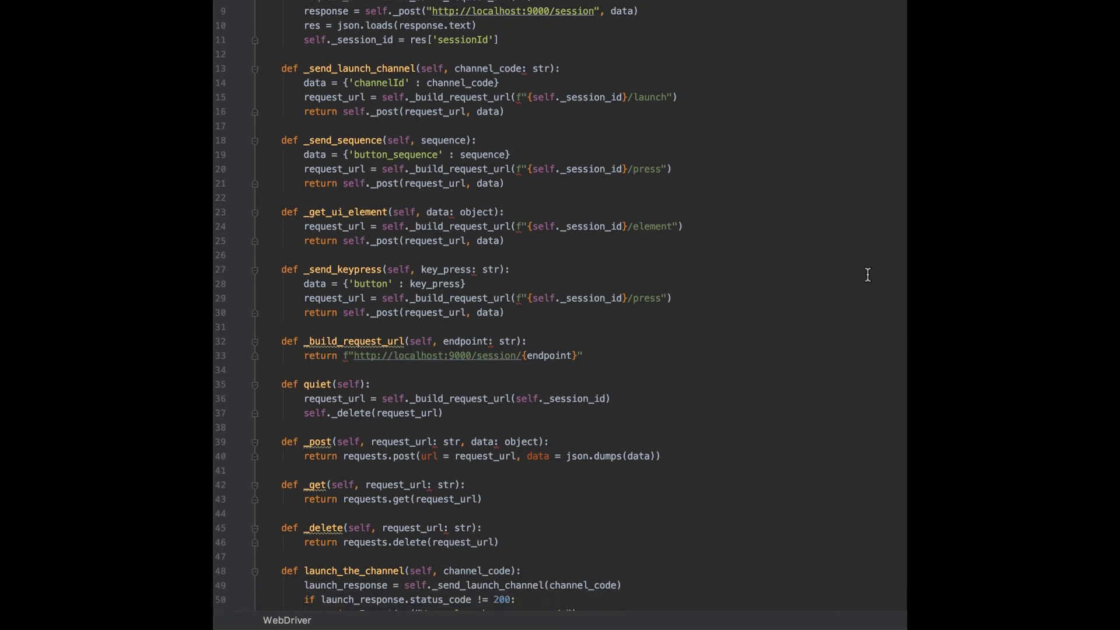
pyautogui.scroll(-3)
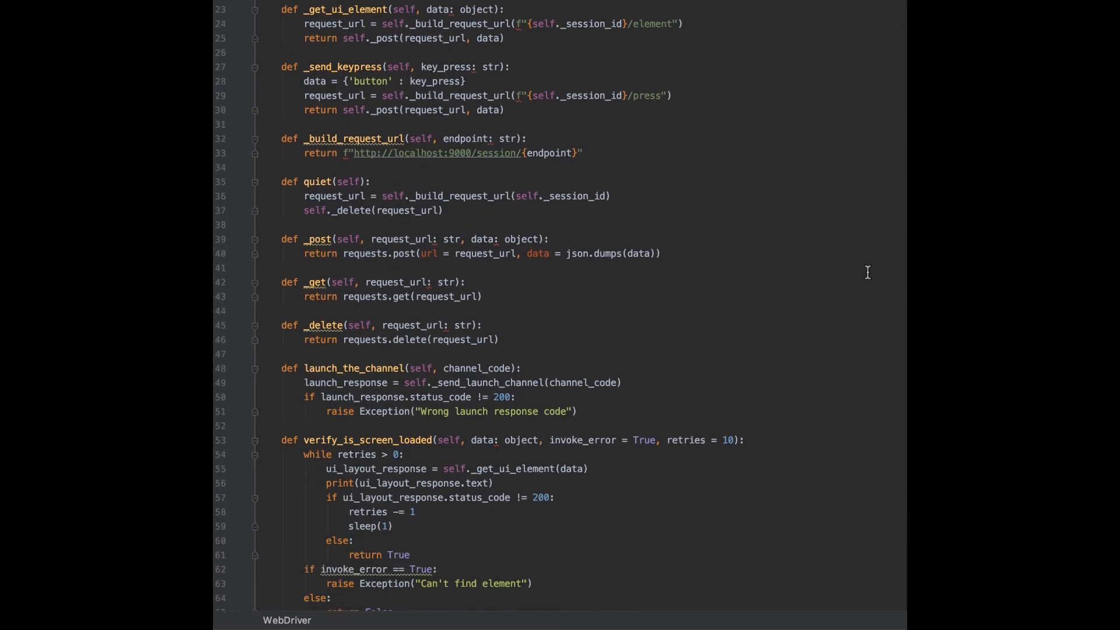
pyautogui.scroll(-3)
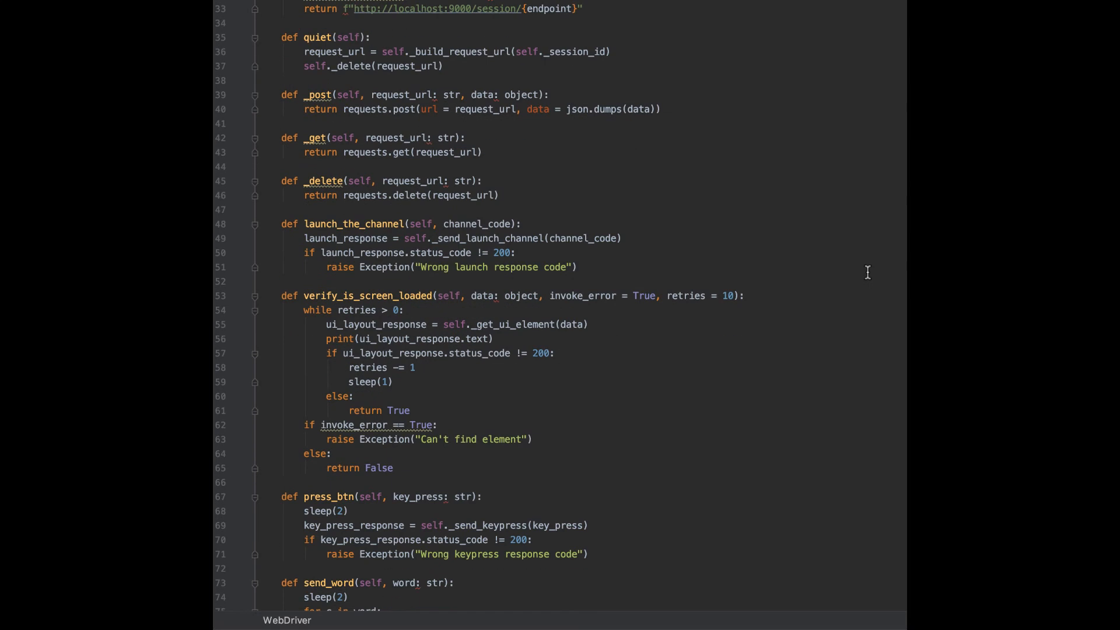
pyautogui.scroll(-3)
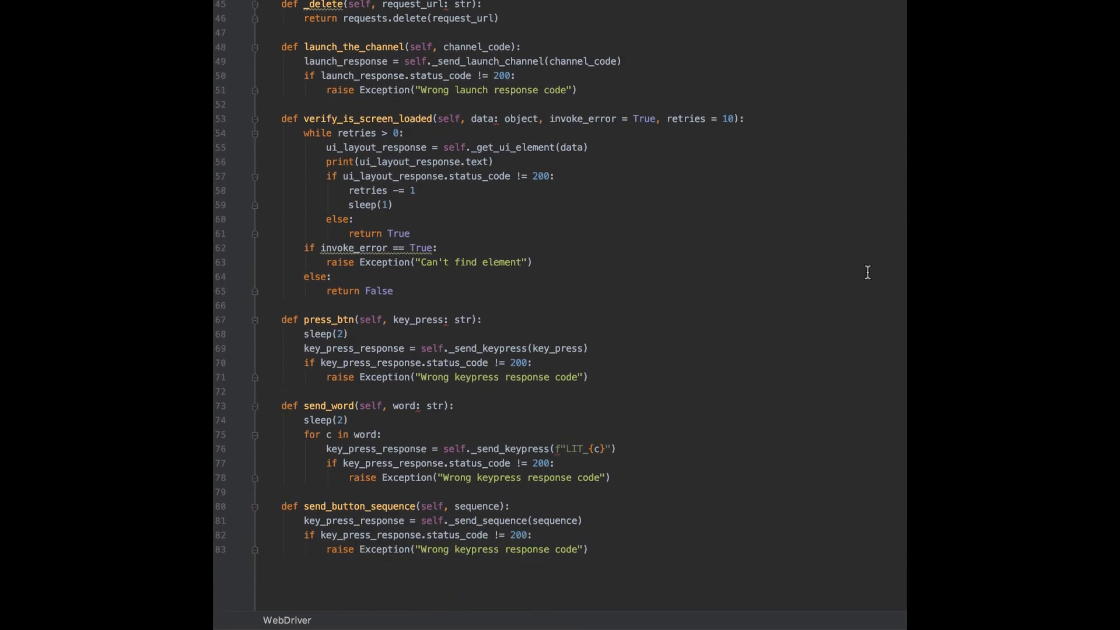
pyautogui.scroll(-3)
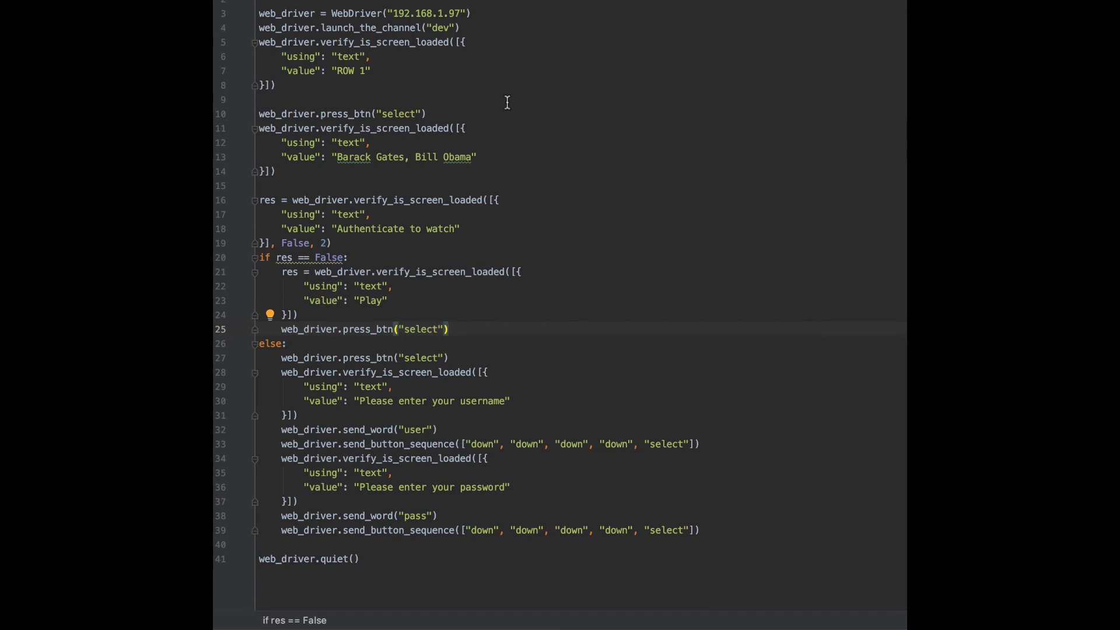
pyautogui.scroll(3)
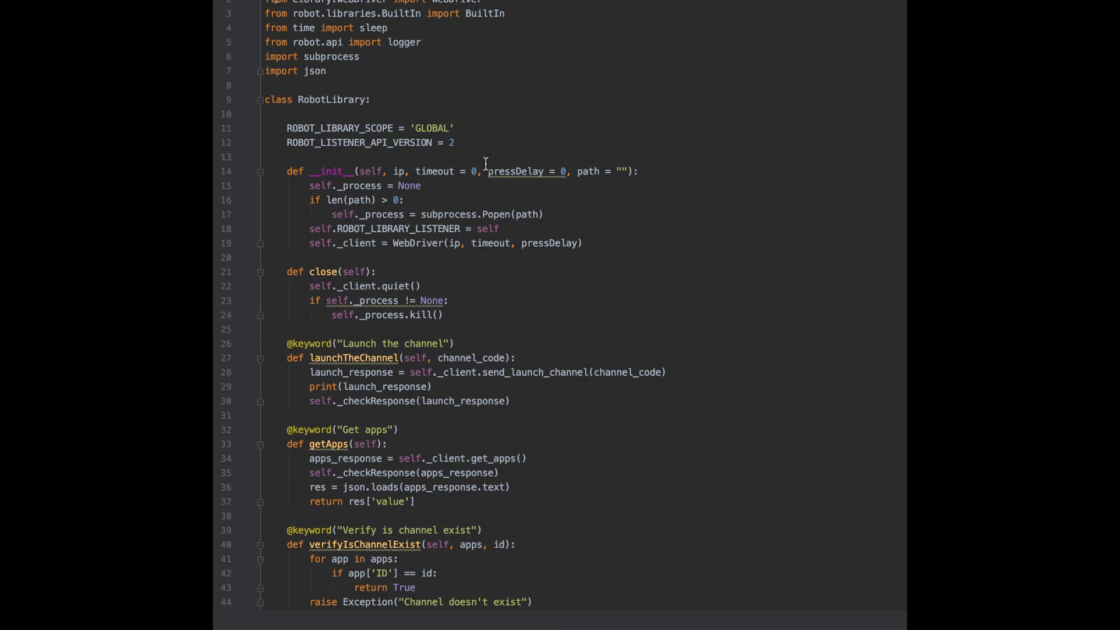
pyautogui.scroll(-3)
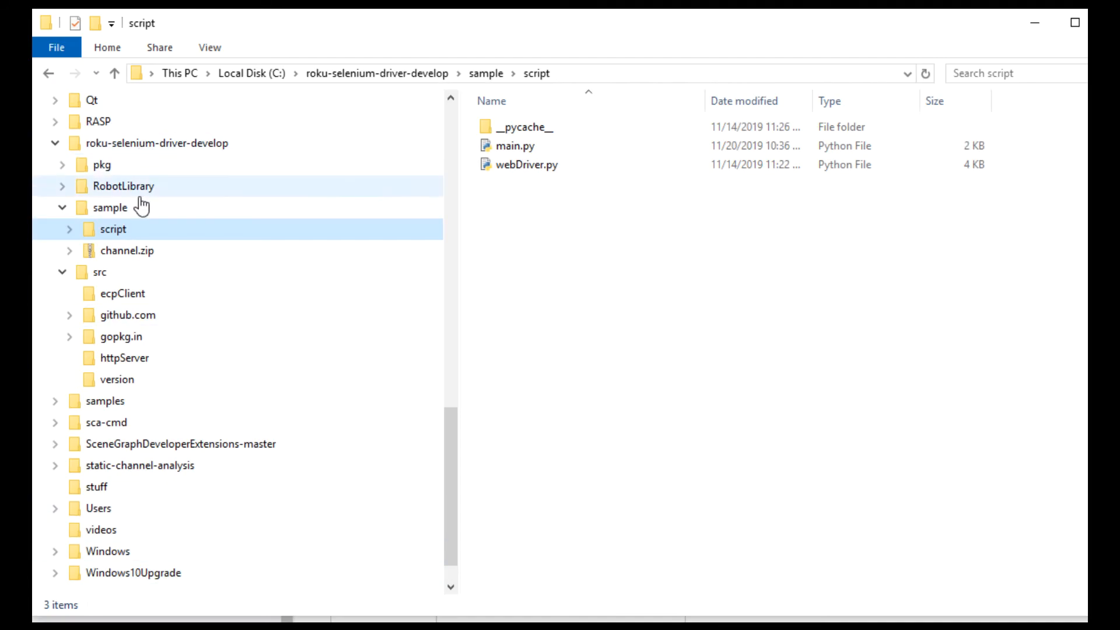
# - Browse the src folder and its ecpClient subfolder in File Explorer
pyautogui.click(99, 272)
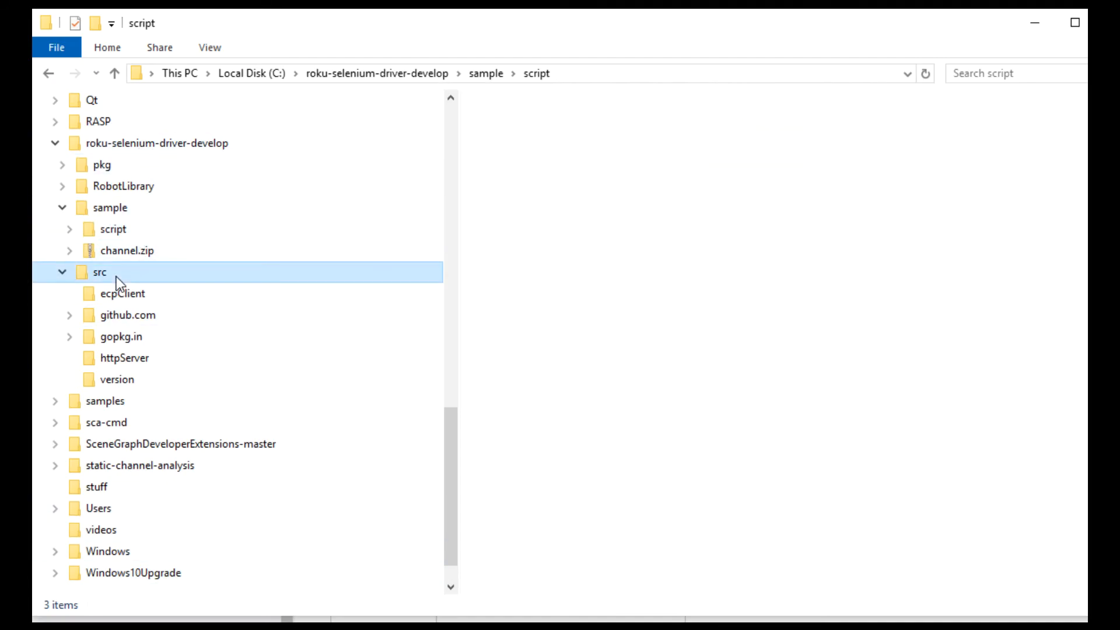
pyautogui.click(122, 293)
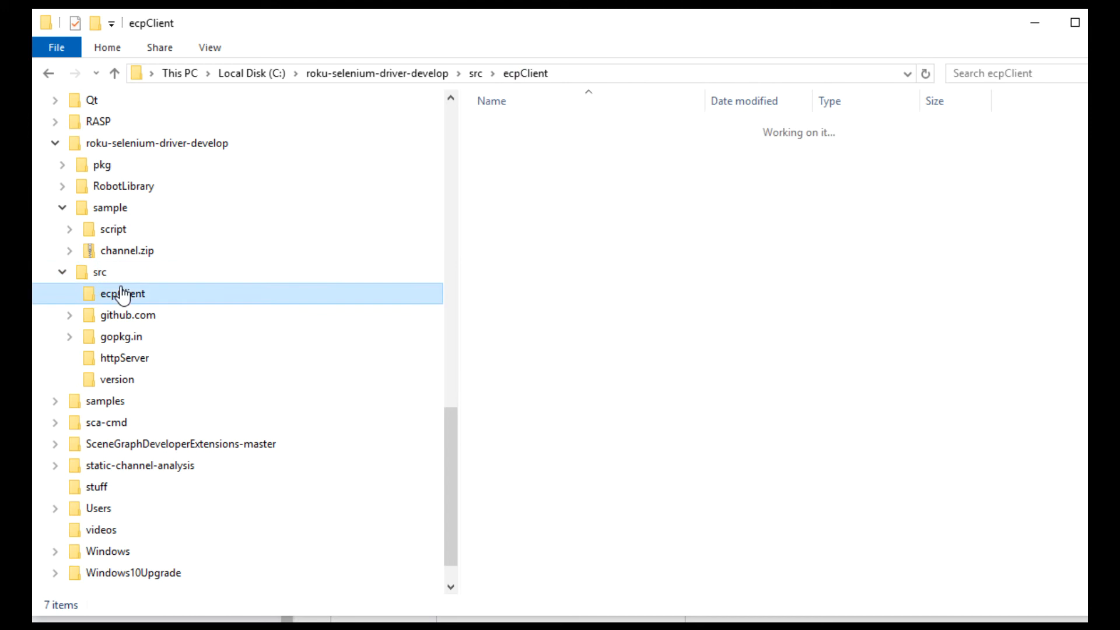
pyautogui.click(123, 357)
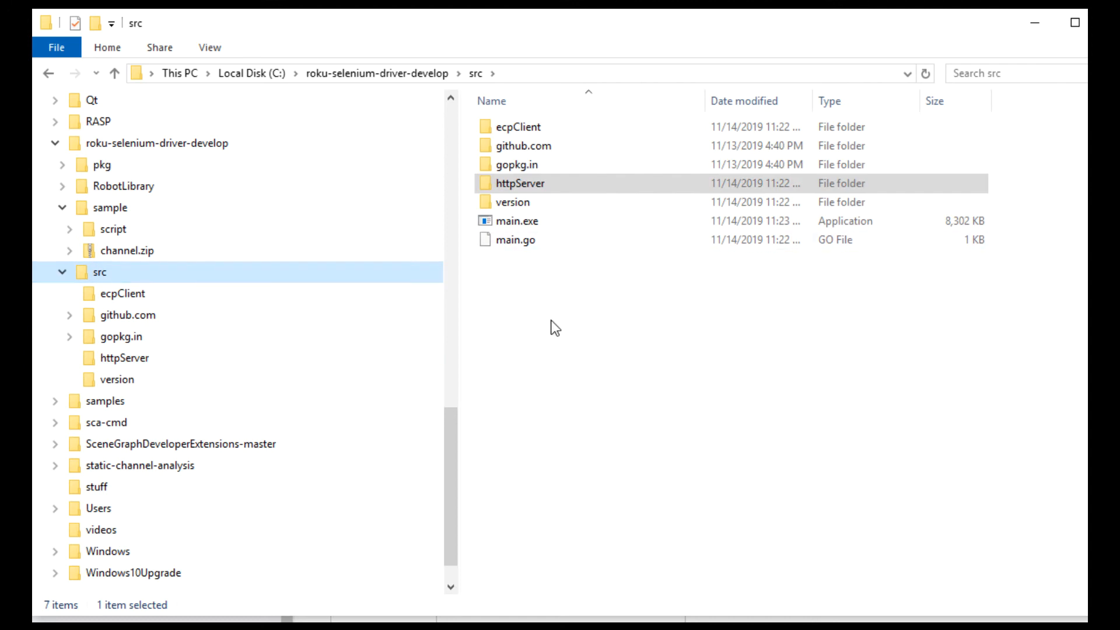
pyautogui.click(518, 220)
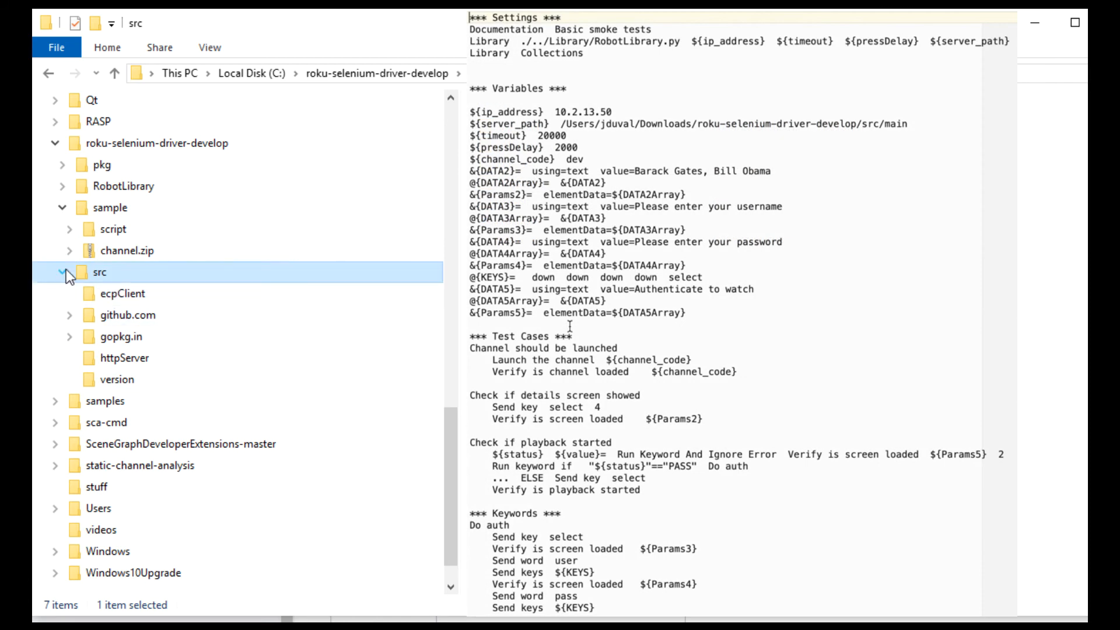
pyautogui.click(123, 294)
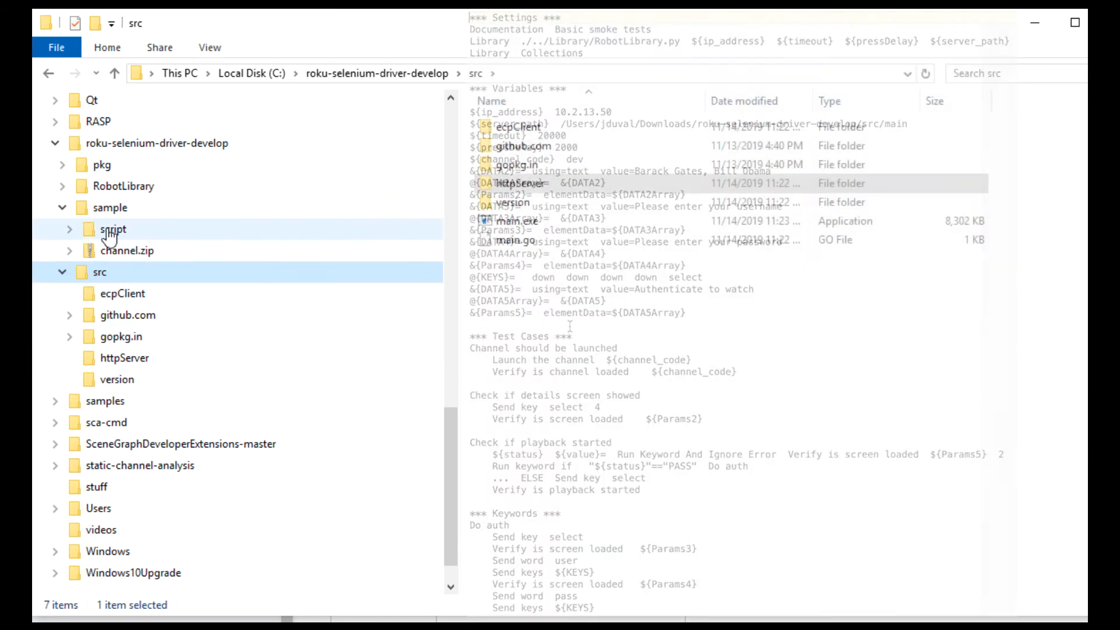
# - Open the script folder and preview the webDriver.py code
pyautogui.doubleClick(114, 229)
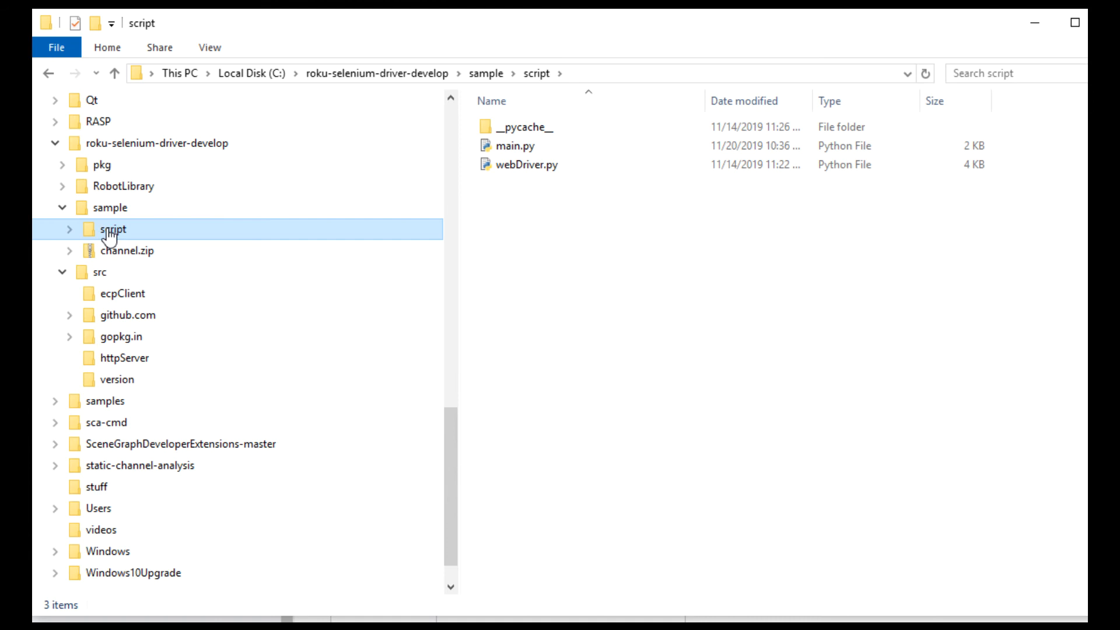
pyautogui.click(547, 165)
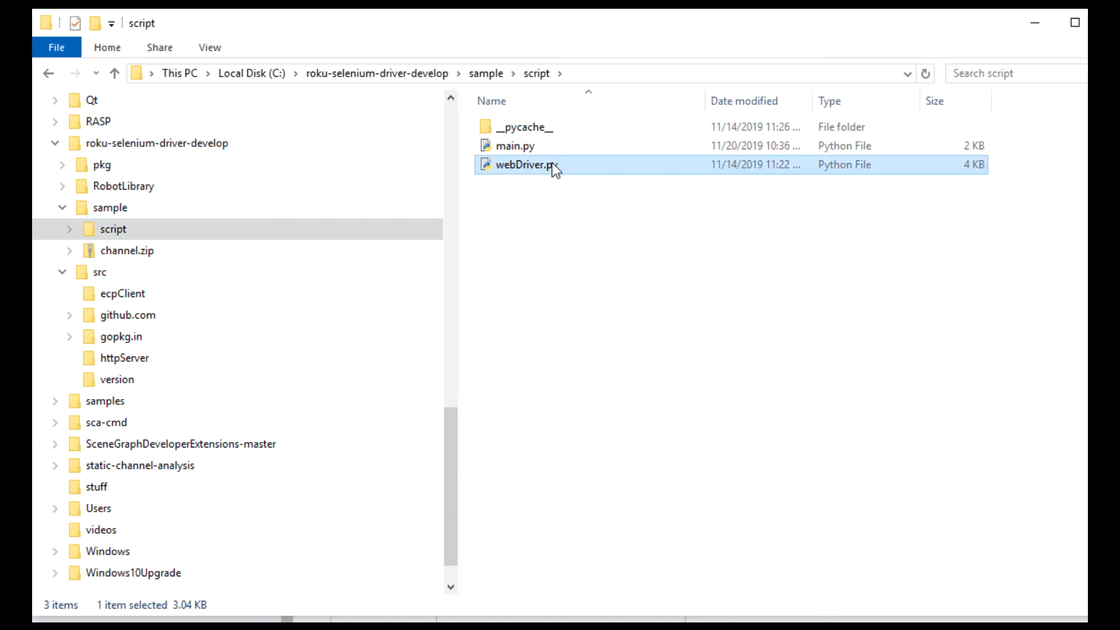
pyautogui.click(536, 165)
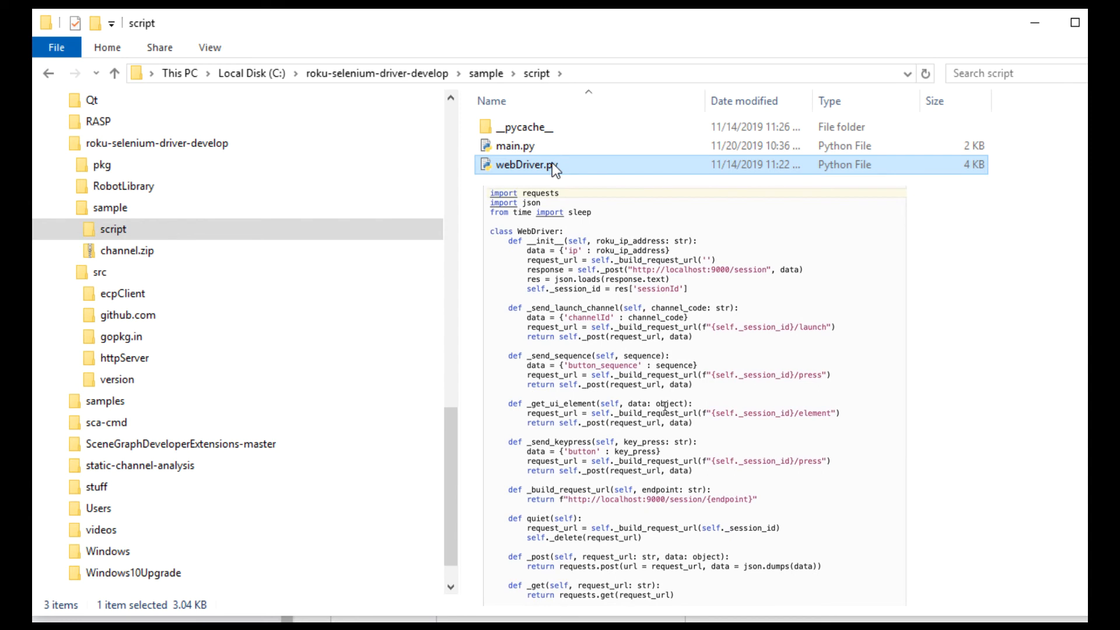
pyautogui.click(513, 145)
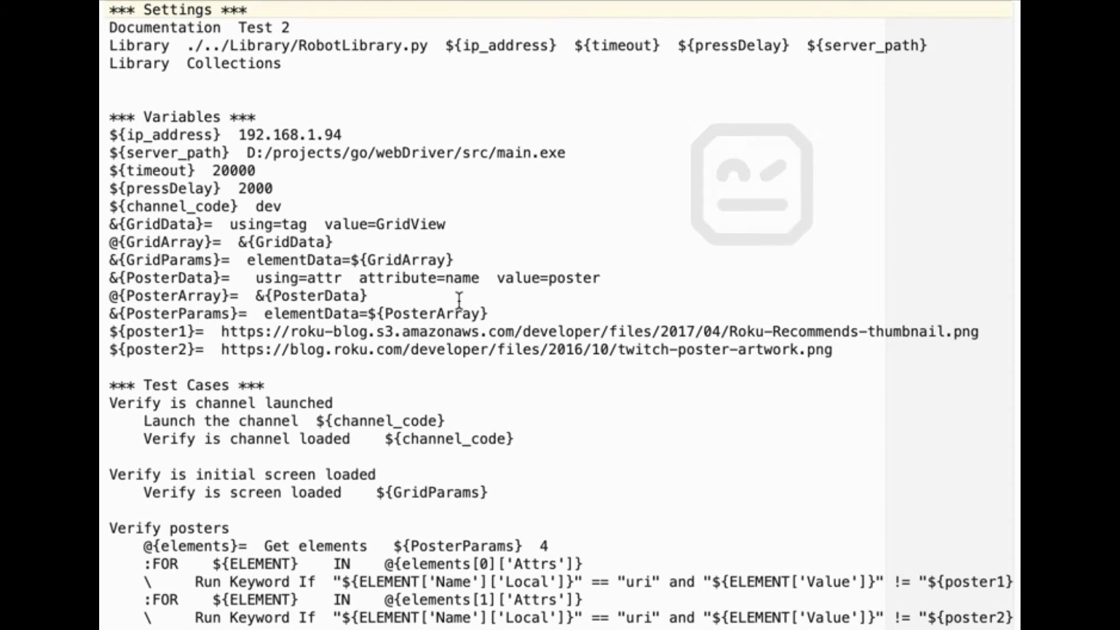
# - Bring up the Test 2 .robot file showing its variables and verification test cases
pyautogui.click(516, 17)
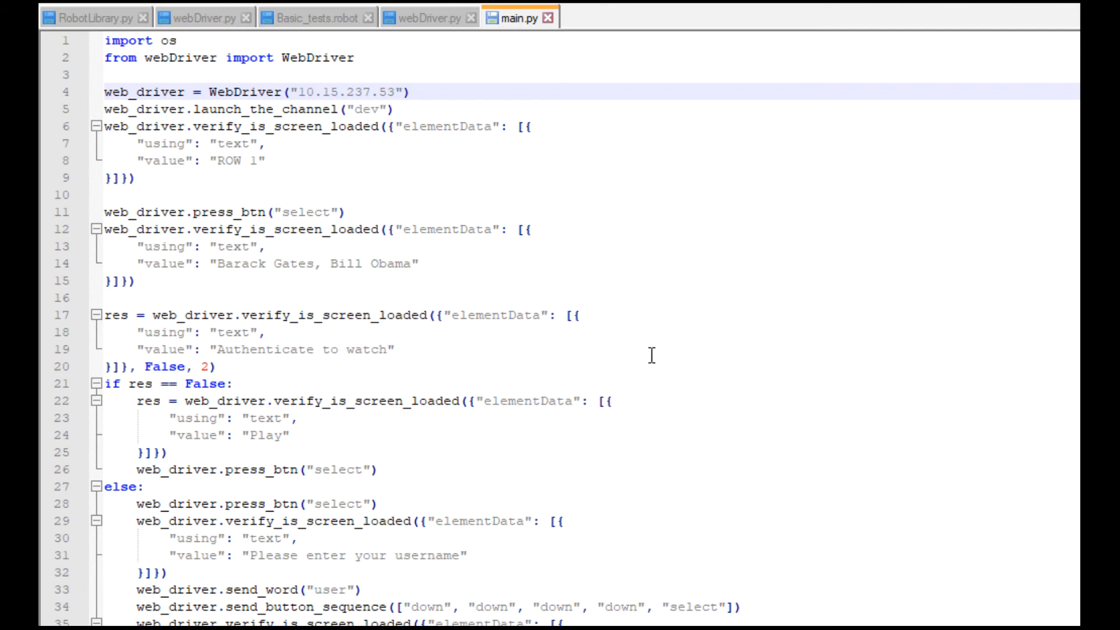
pyautogui.click(395, 91)
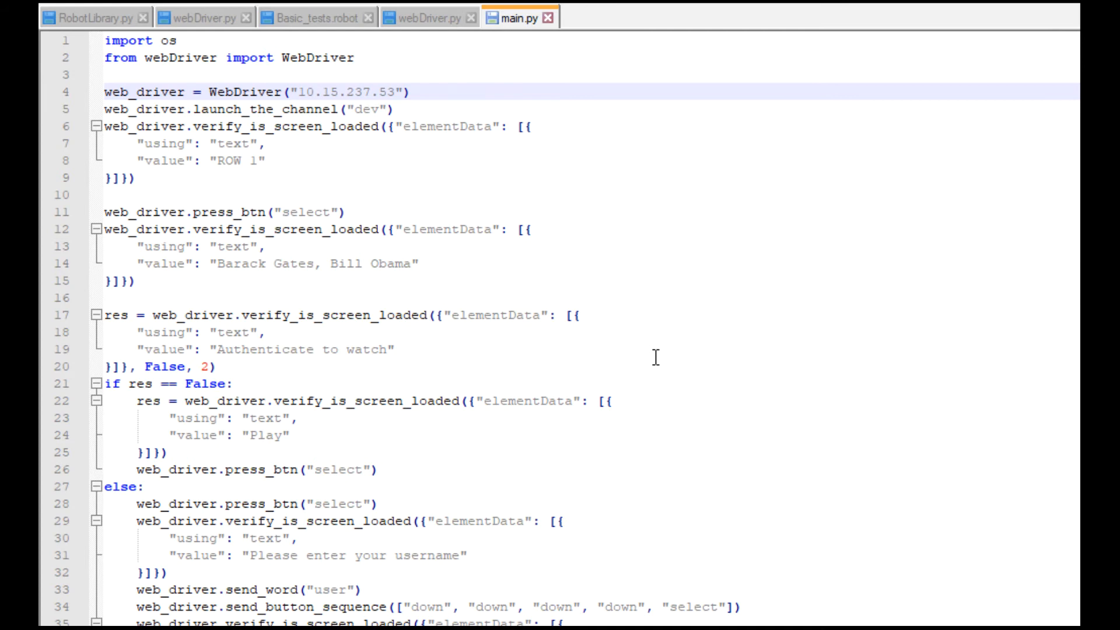
pyautogui.click(395, 92)
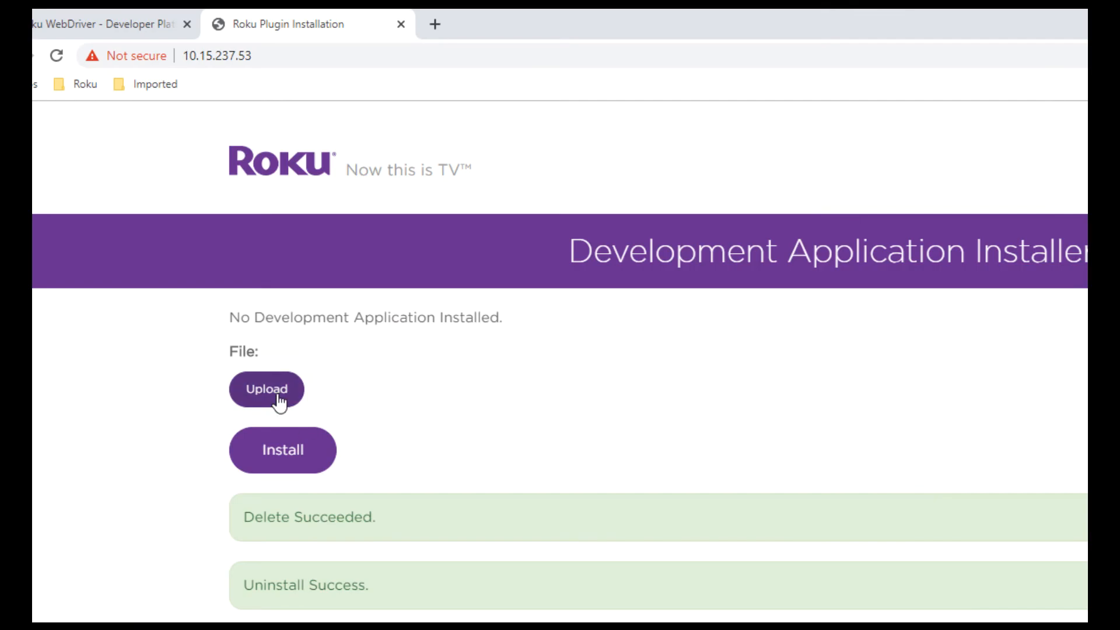
# - Upload channel.zip from the sample folder and install it on the Roku
pyautogui.click(266, 389)
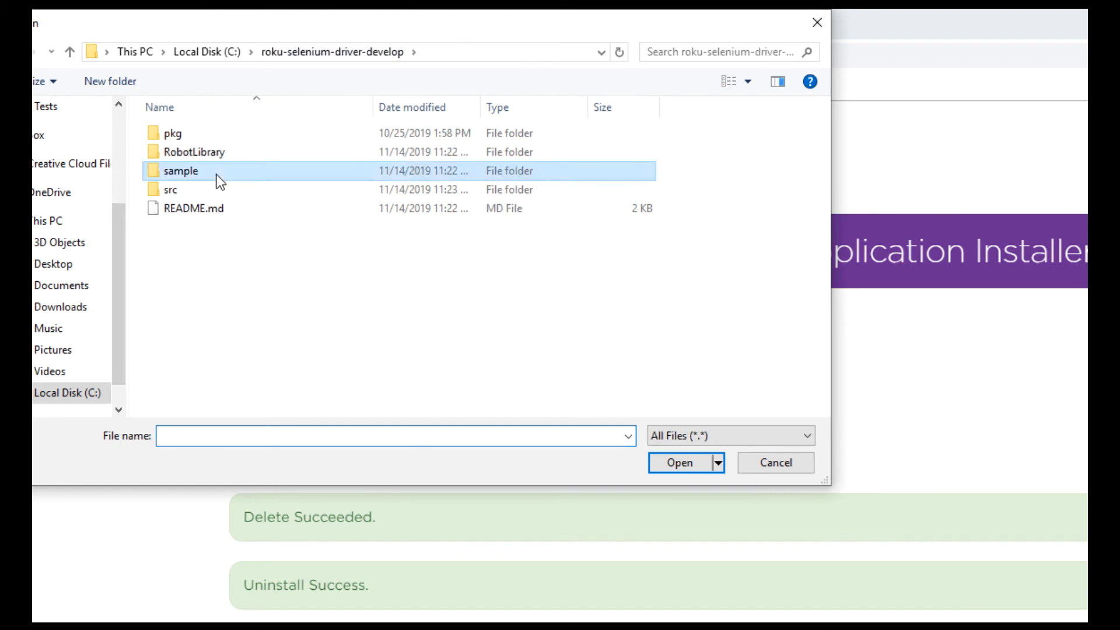
pyautogui.doubleClick(180, 171)
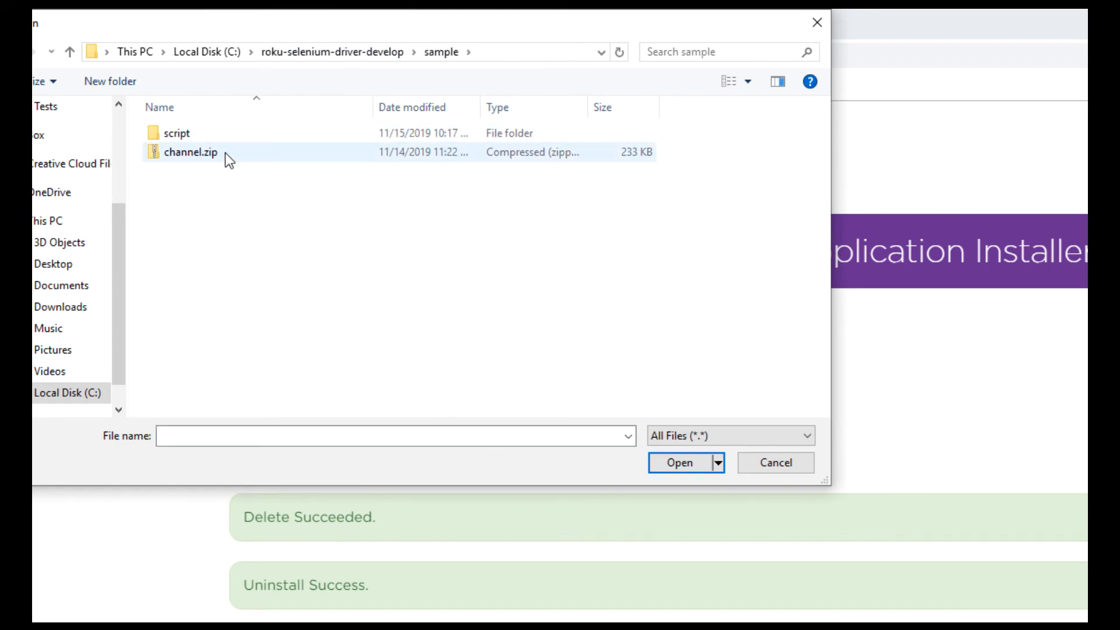
pyautogui.click(678, 463)
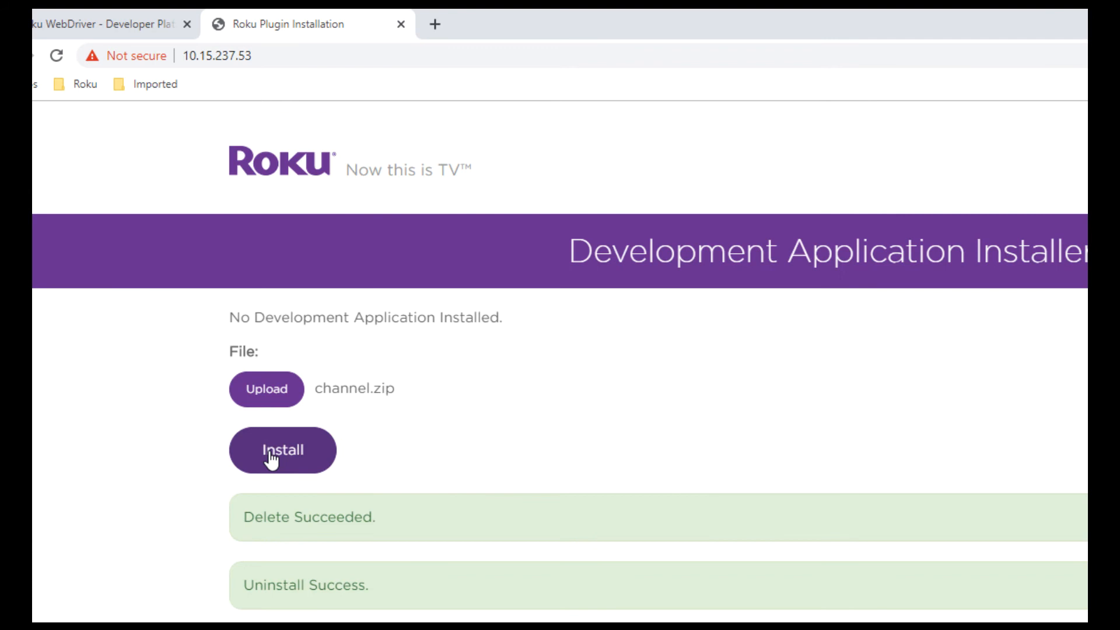
pyautogui.click(282, 450)
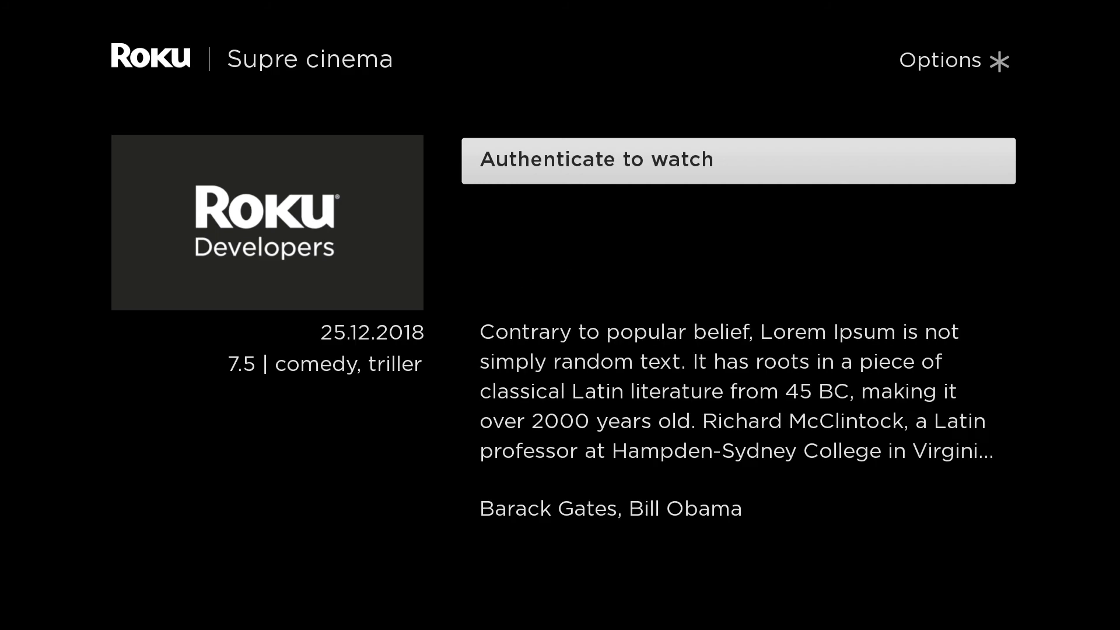
# - Complete Authenticate to watch by submitting a username and then a password
pyautogui.click(738, 159)
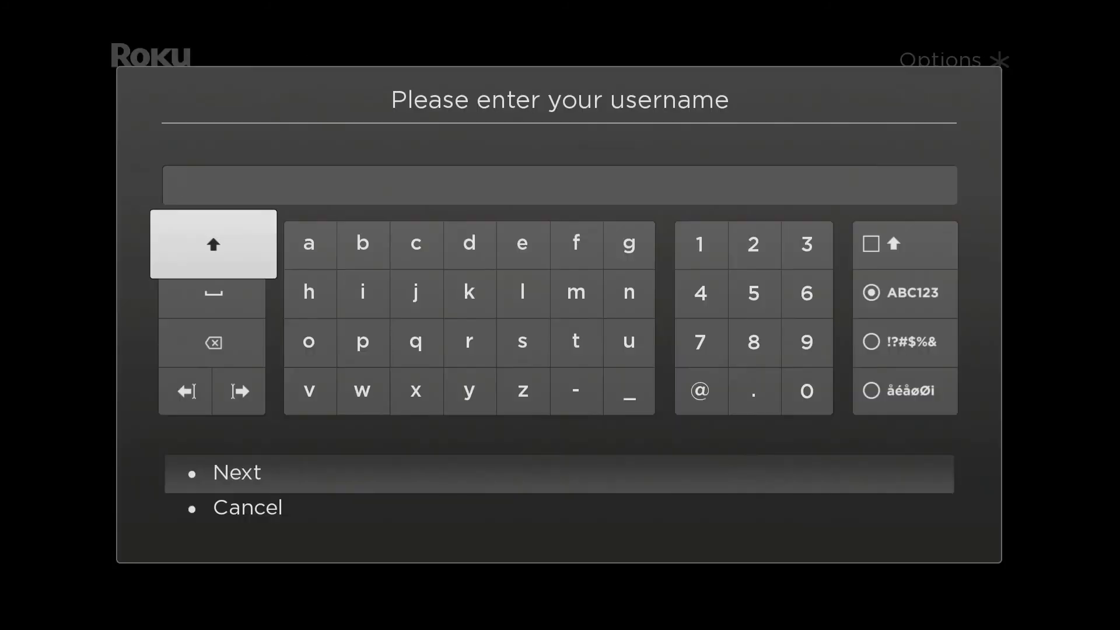
pyautogui.click(237, 472)
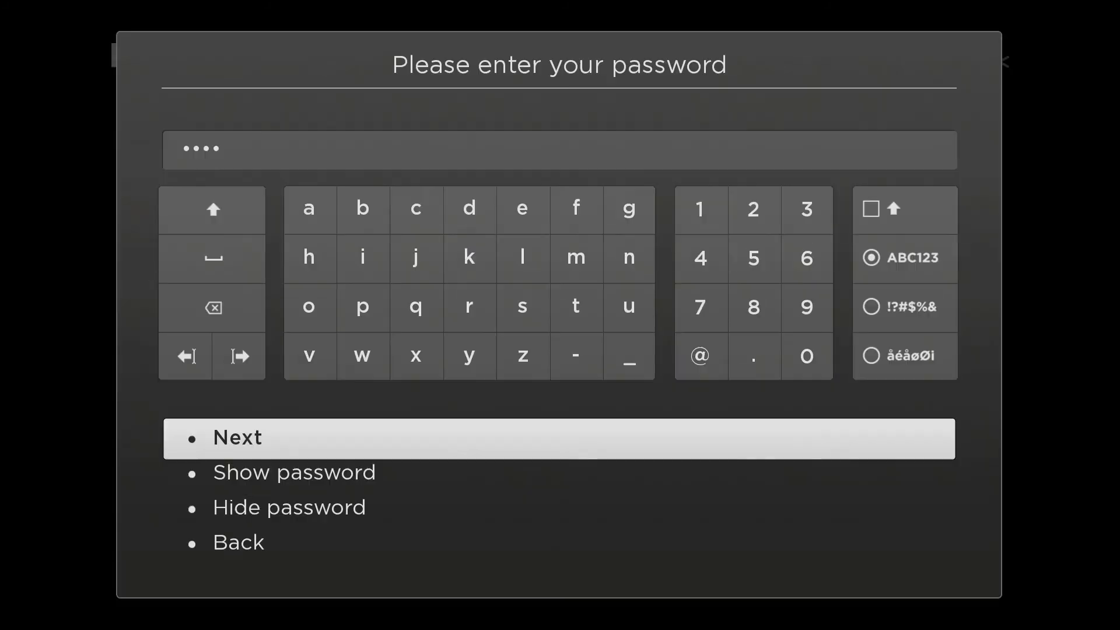
pyautogui.click(559, 438)
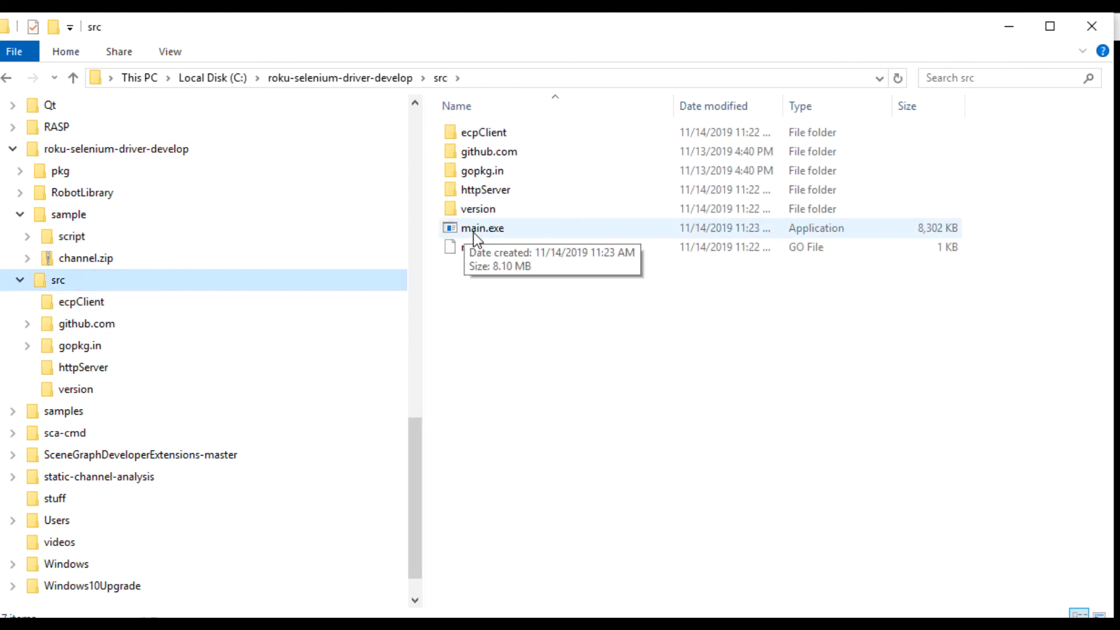
# - Run main.exe from C:\roku-selenium-driver-develop\src to start the driver server
pyautogui.doubleClick(481, 228)
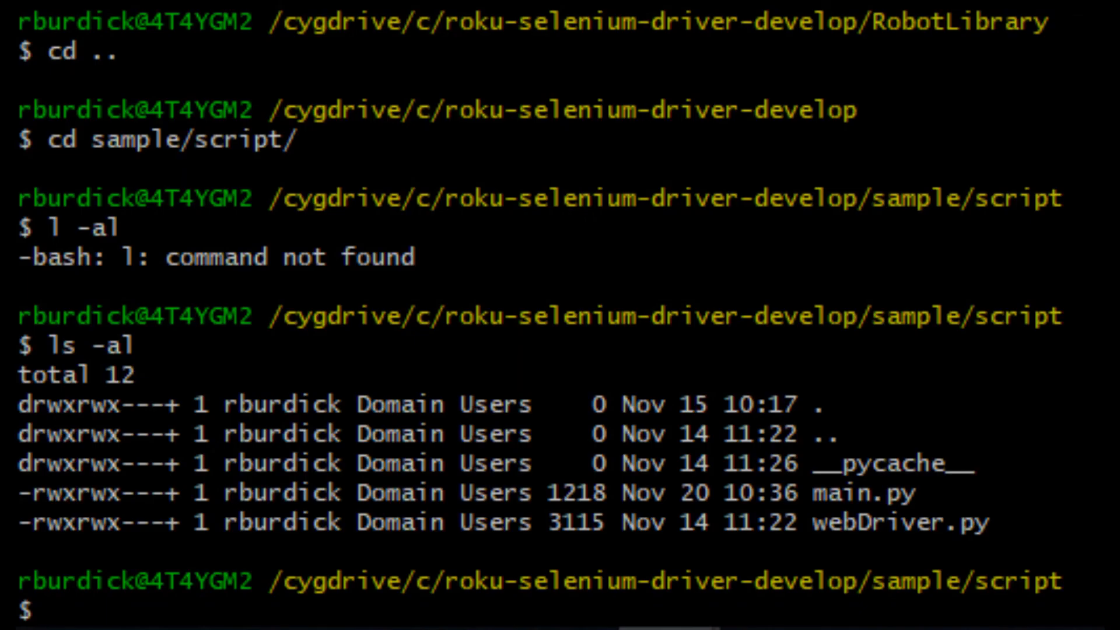
# - Run the sample script with 'py main.py' in the sample/script folder
pyautogui.write('py')
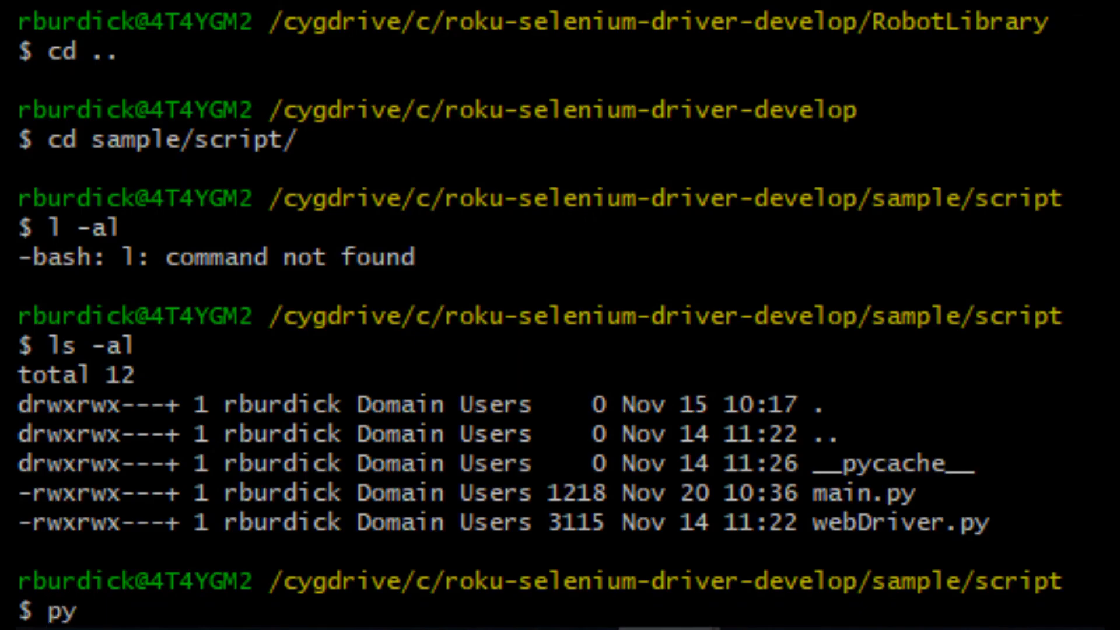
pyautogui.write('main.')
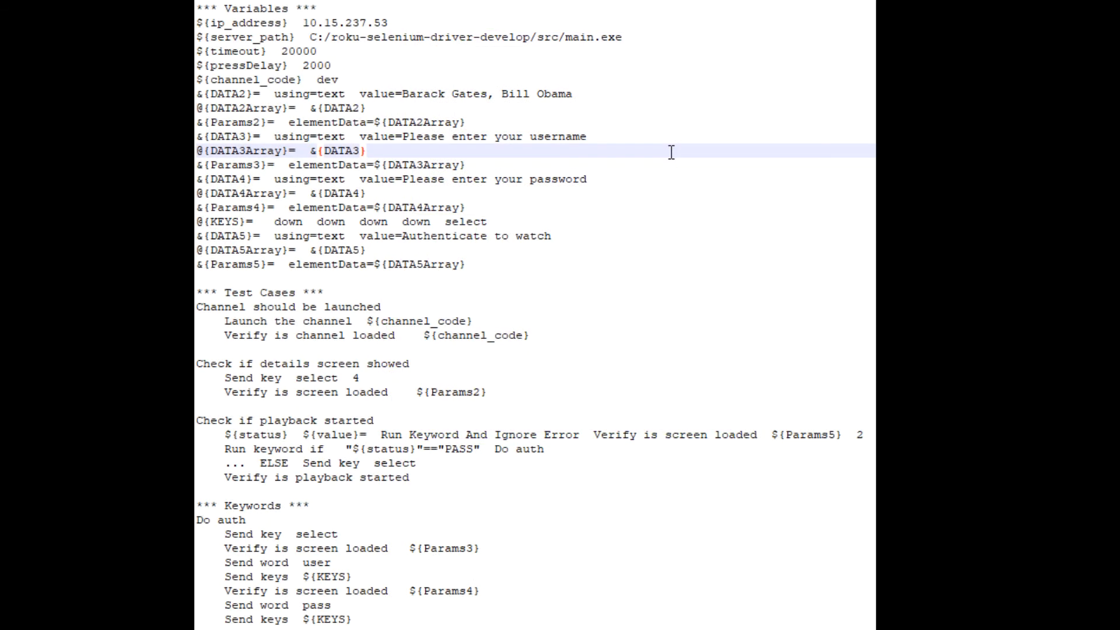
# - Switch Notepad++ to the Python RobotLibrary keyword library file
pyautogui.click(365, 150)
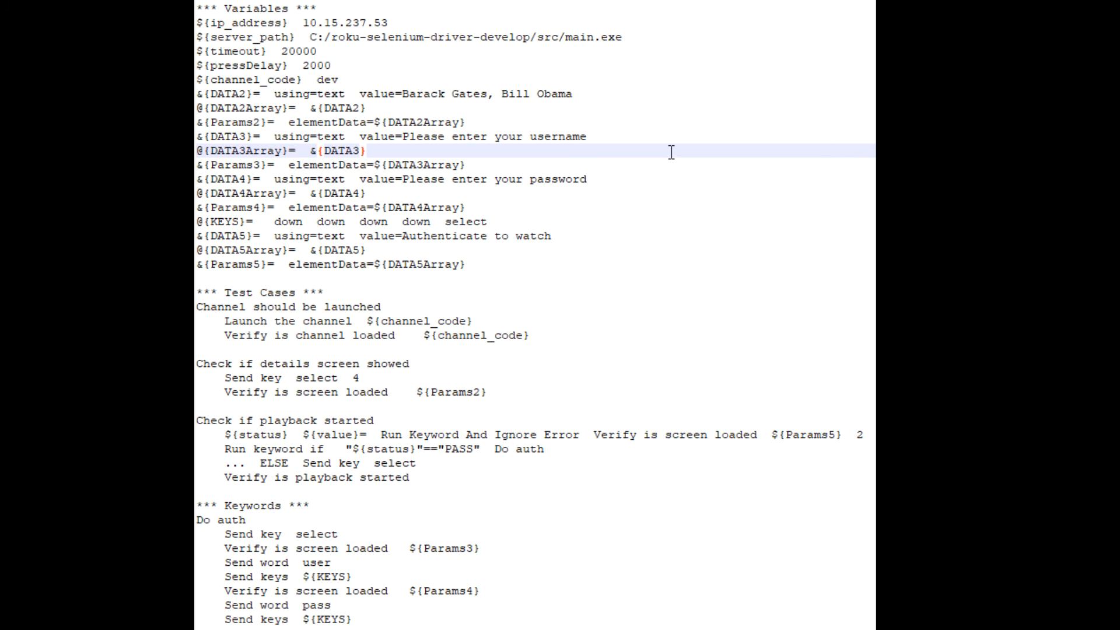
pyautogui.click(365, 150)
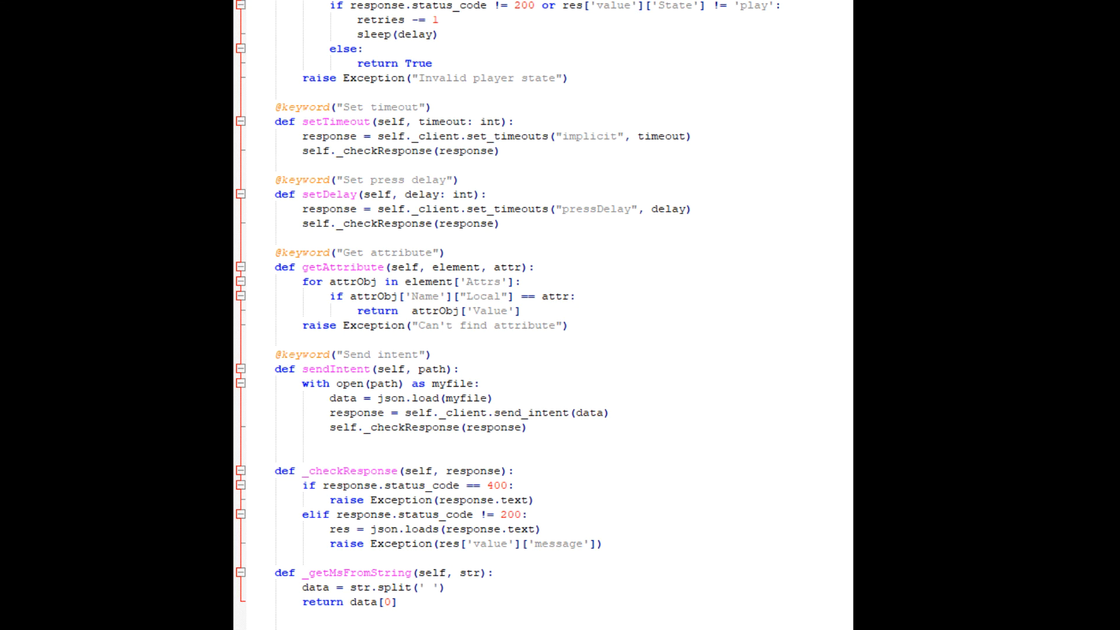
# - Scroll up through the RobotLibrary keyword code
pyautogui.scroll(3)
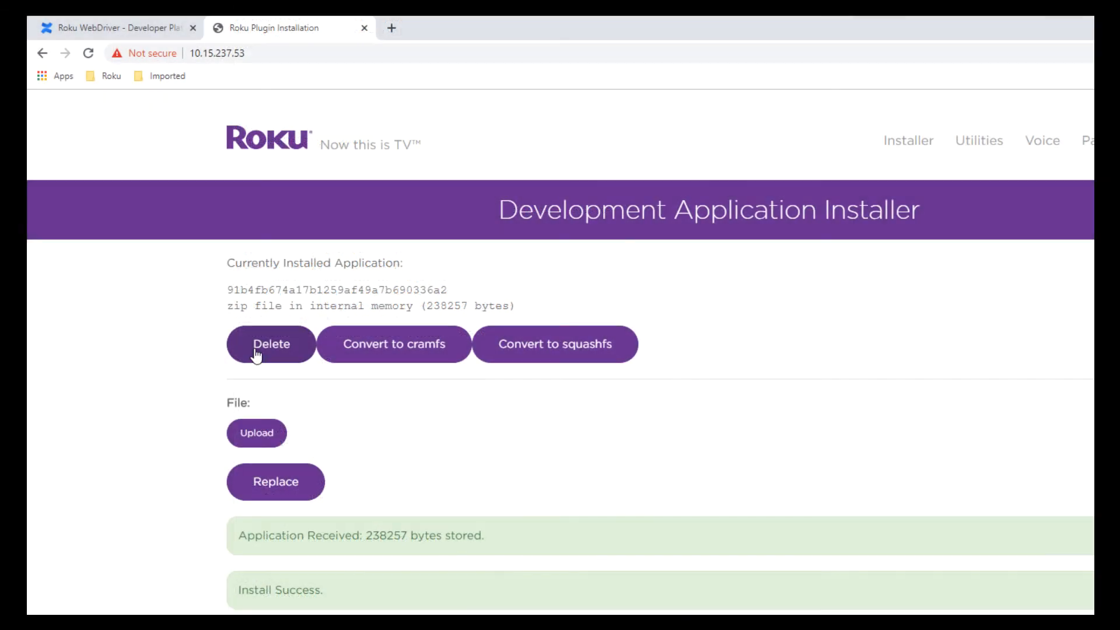
# - Delete the installed development app, then upload and install channel.zip
pyautogui.click(271, 343)
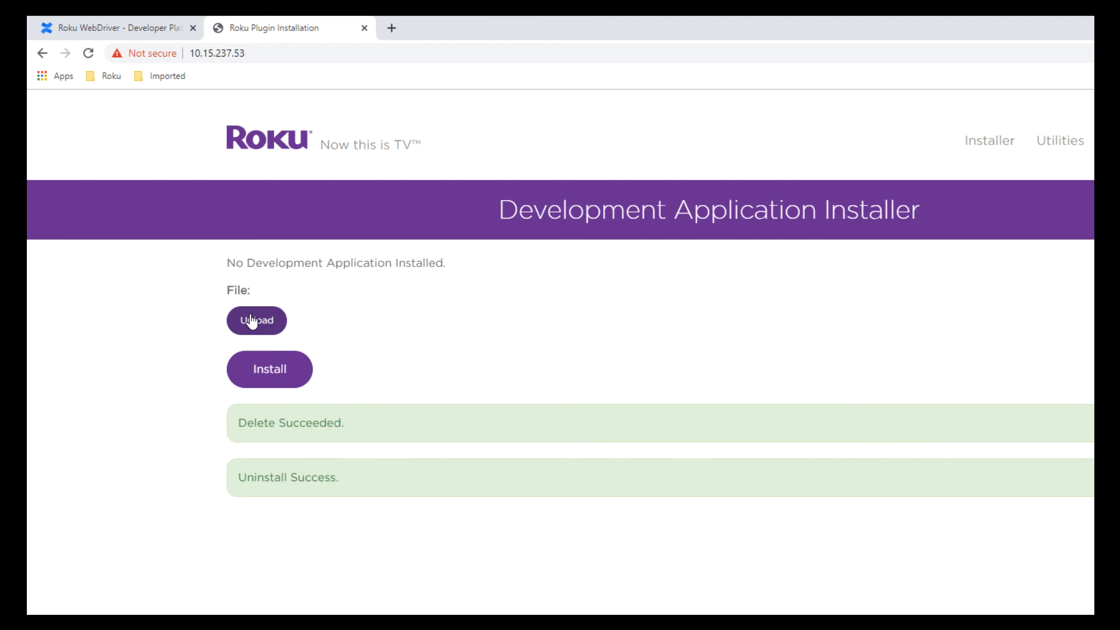
pyautogui.click(256, 321)
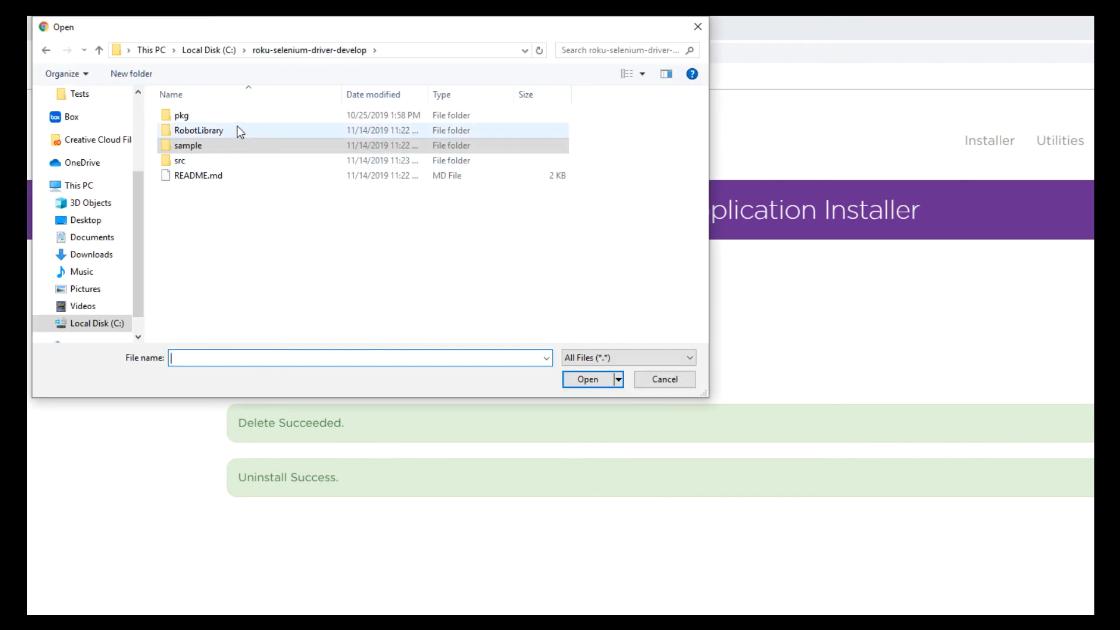
pyautogui.doubleClick(199, 130)
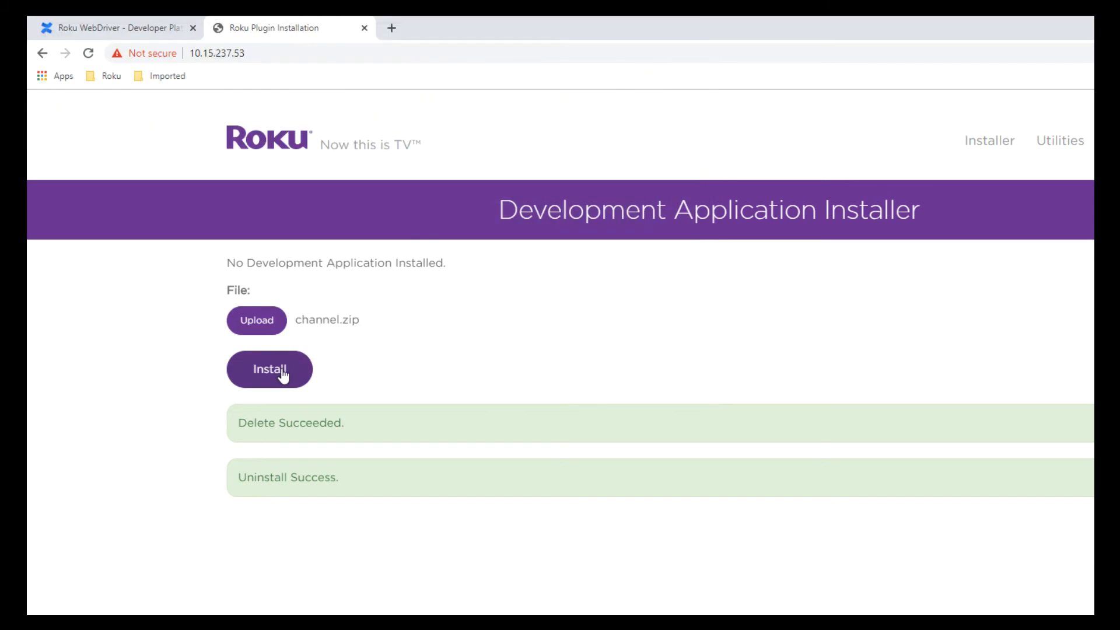
pyautogui.click(270, 369)
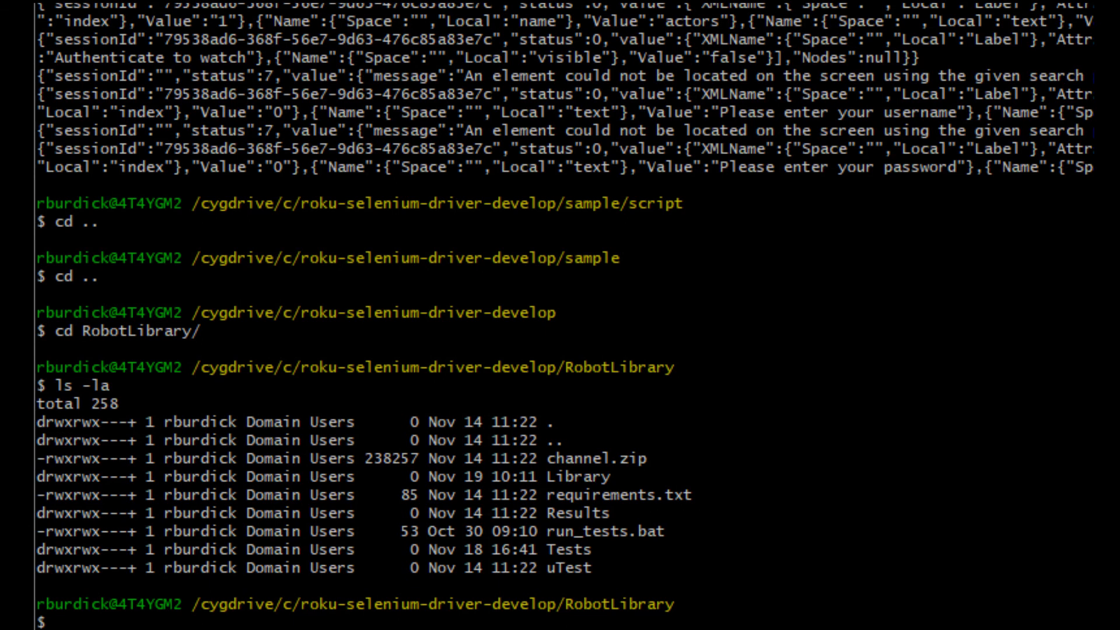
# - List RobotLibrary's Tests folder, showing Basic_tests.robot and the test_*.robot suites
pyautogui.write('ls -al Tests/')
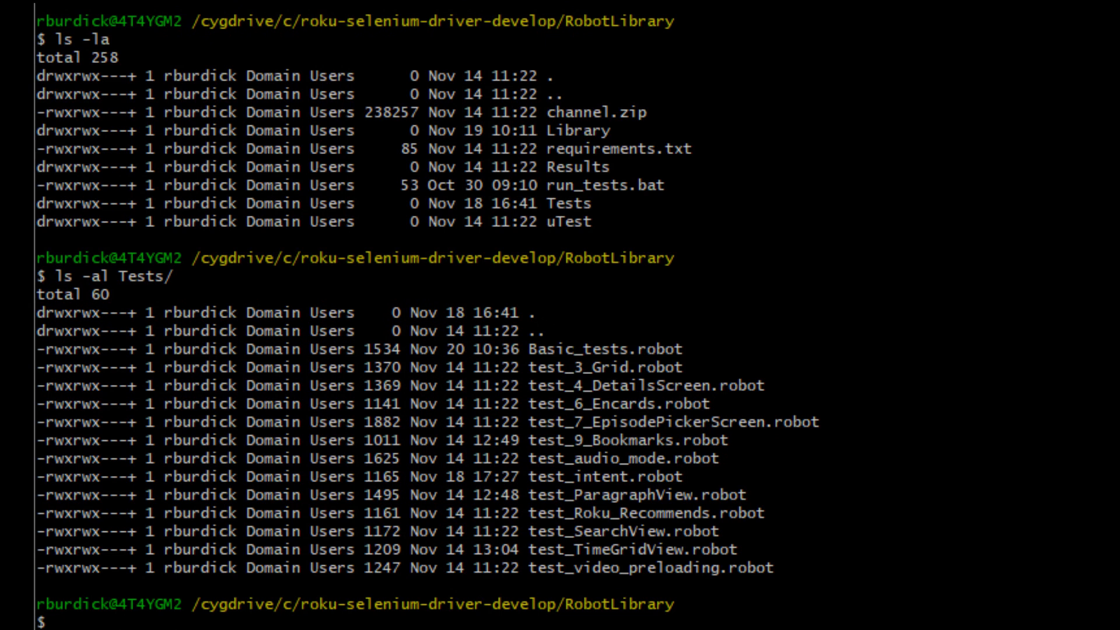
pyautogui.doubleClick(357, 350)
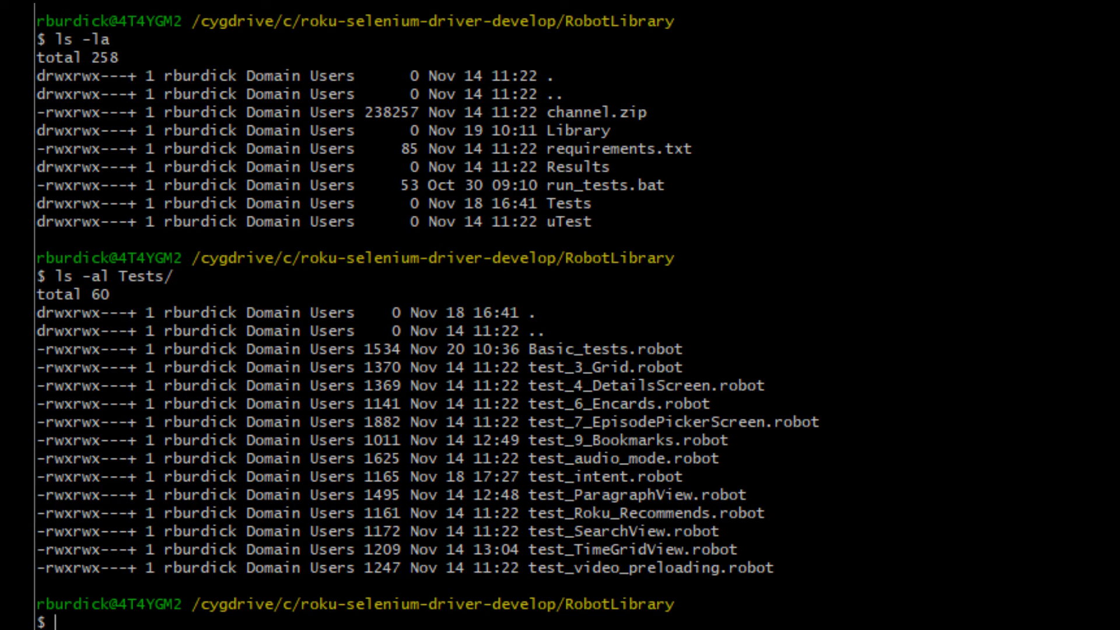
pyautogui.press('ctrl+r')
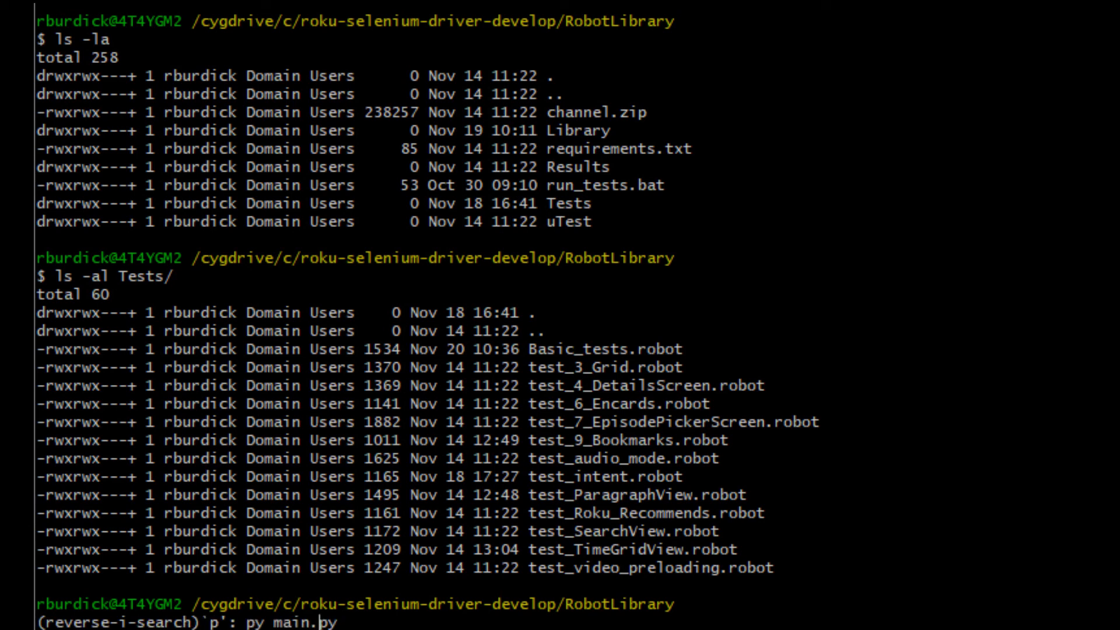
# - Run Basic_tests.robot with output to Results, watching the first two tests pass on the channel
pyautogui.write('yth')
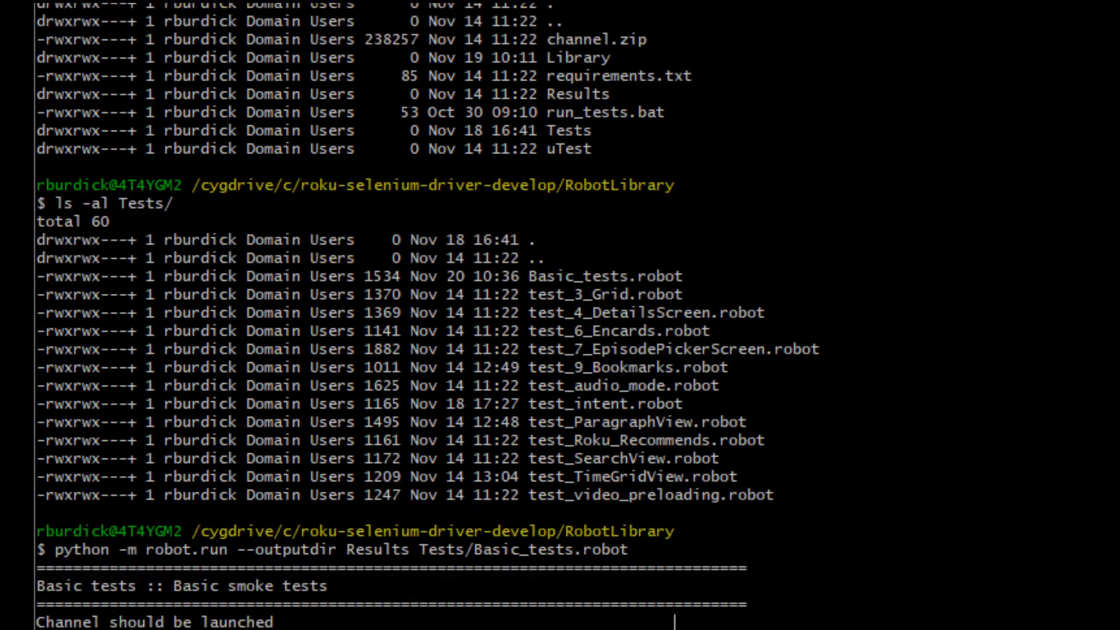
pyautogui.scroll(-3)
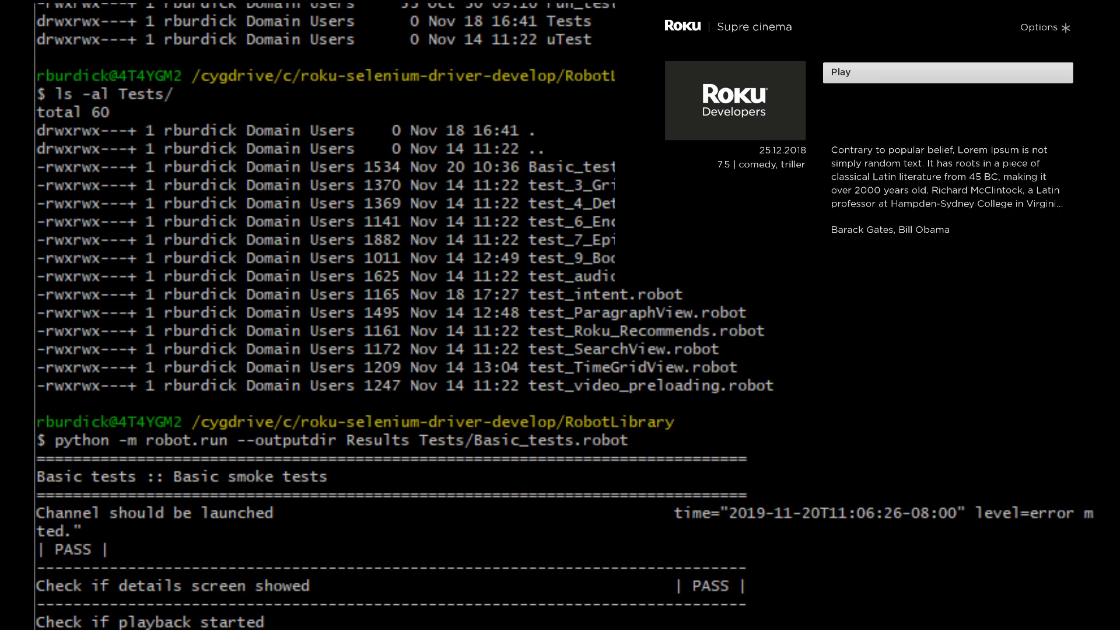
pyautogui.click(947, 72)
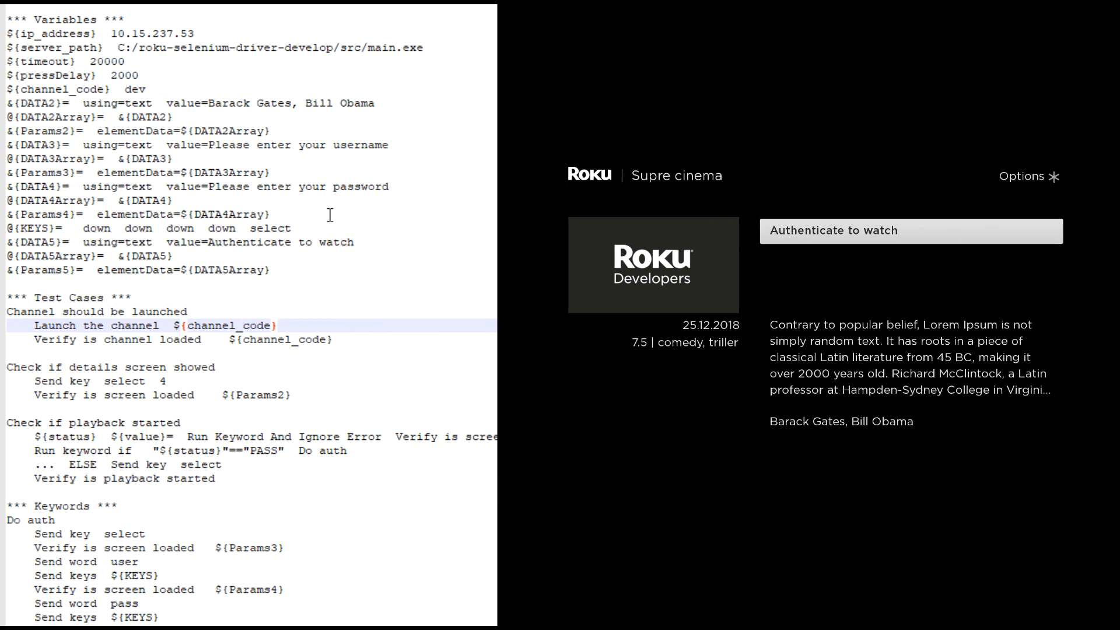
# - Follow the Basic_tests.robot test cases in Notepad++ as the channel reaches its password prompt
pyautogui.click(278, 326)
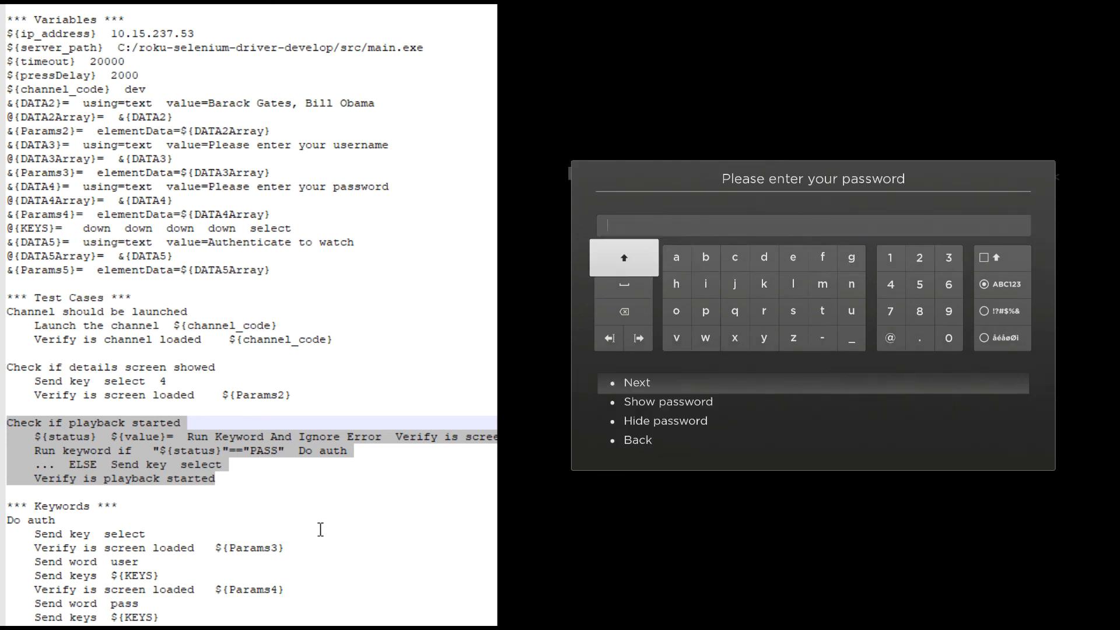
pyautogui.click(675, 311)
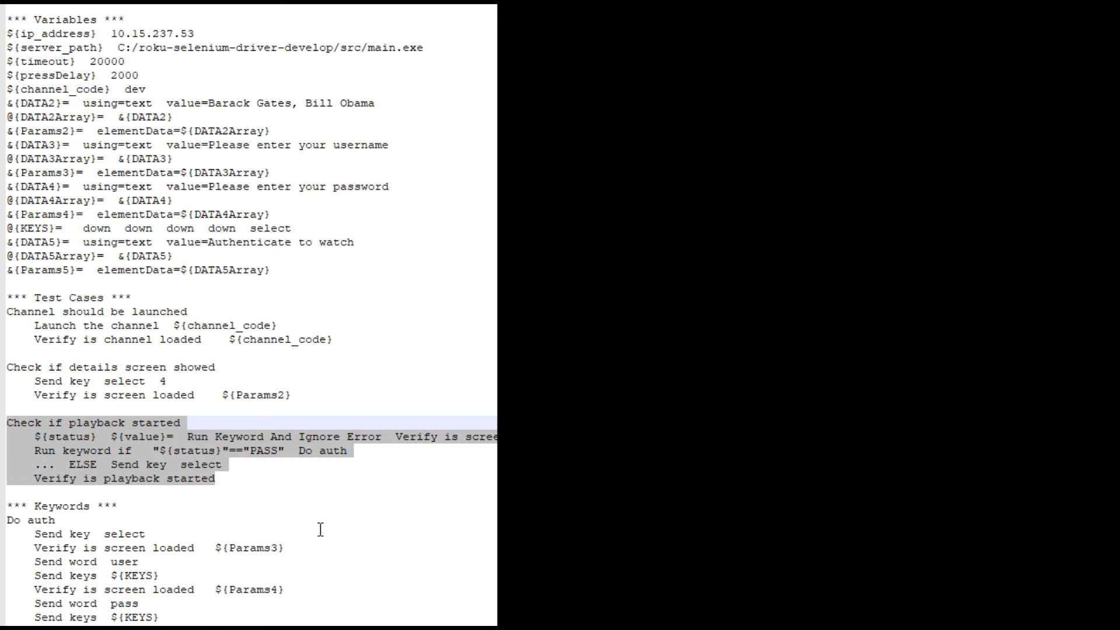
pyautogui.moveTo(396, 419)
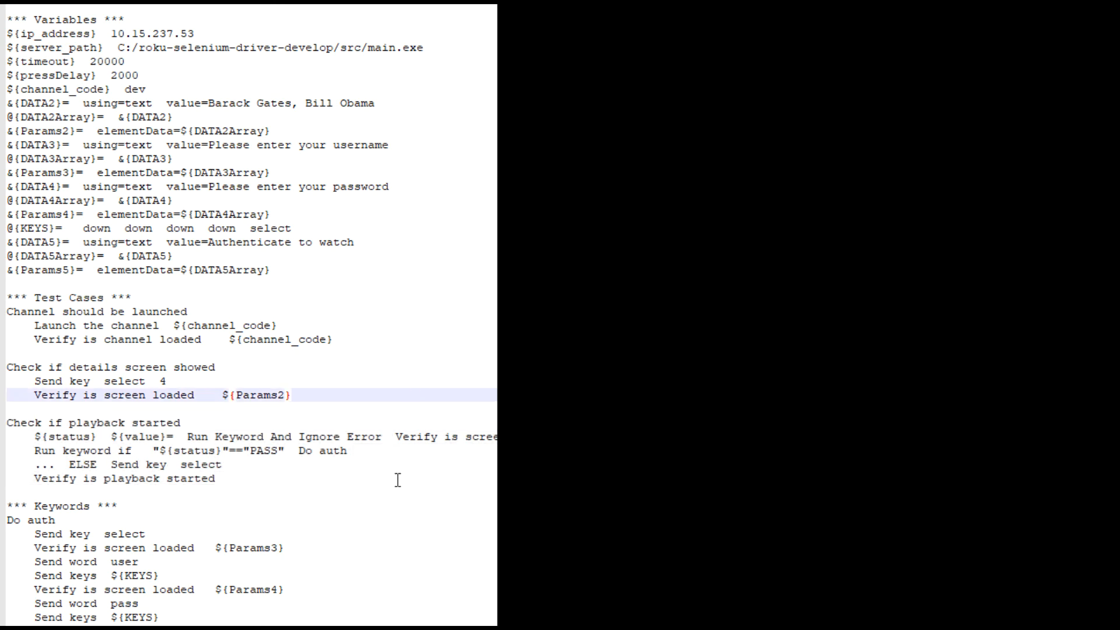
pyautogui.click(289, 395)
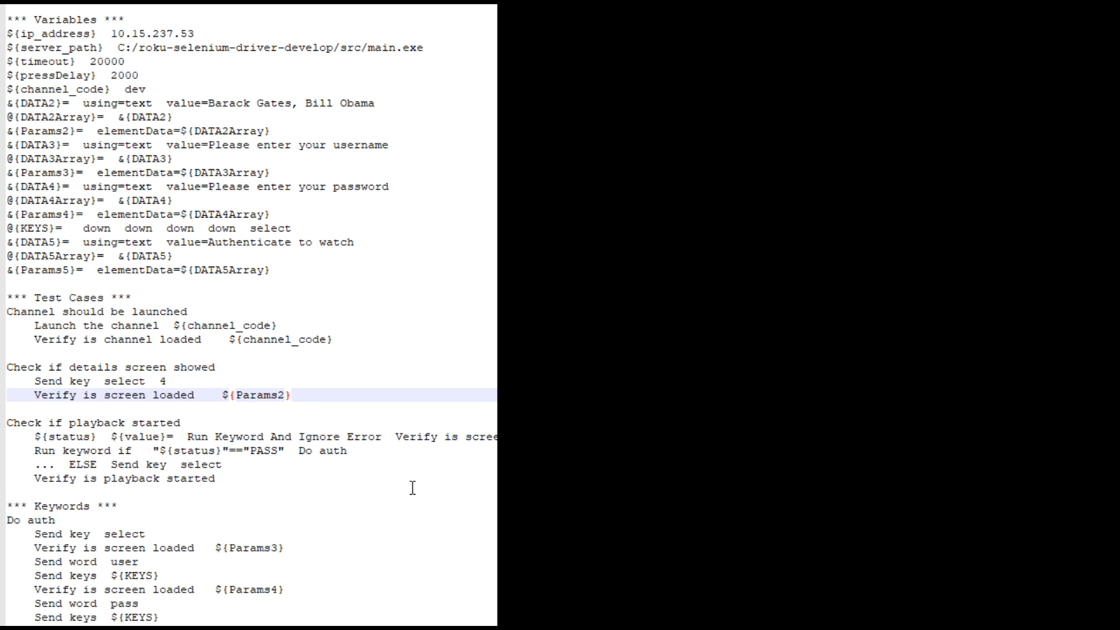
pyautogui.click(290, 395)
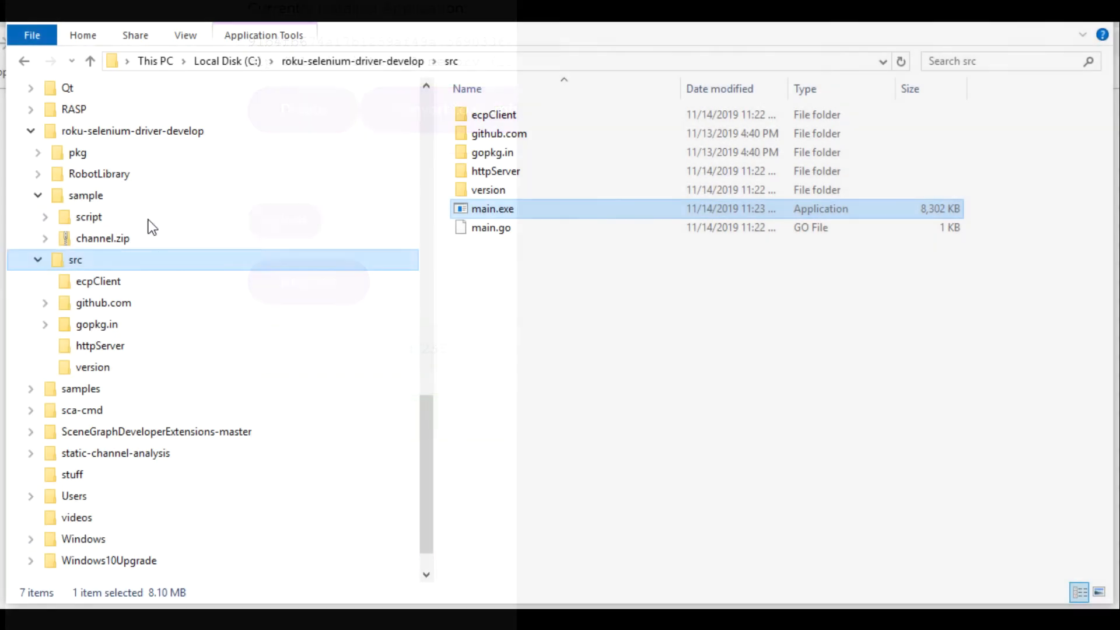
# - Open log.html from RobotLibrary > Results in the browser
pyautogui.click(38, 174)
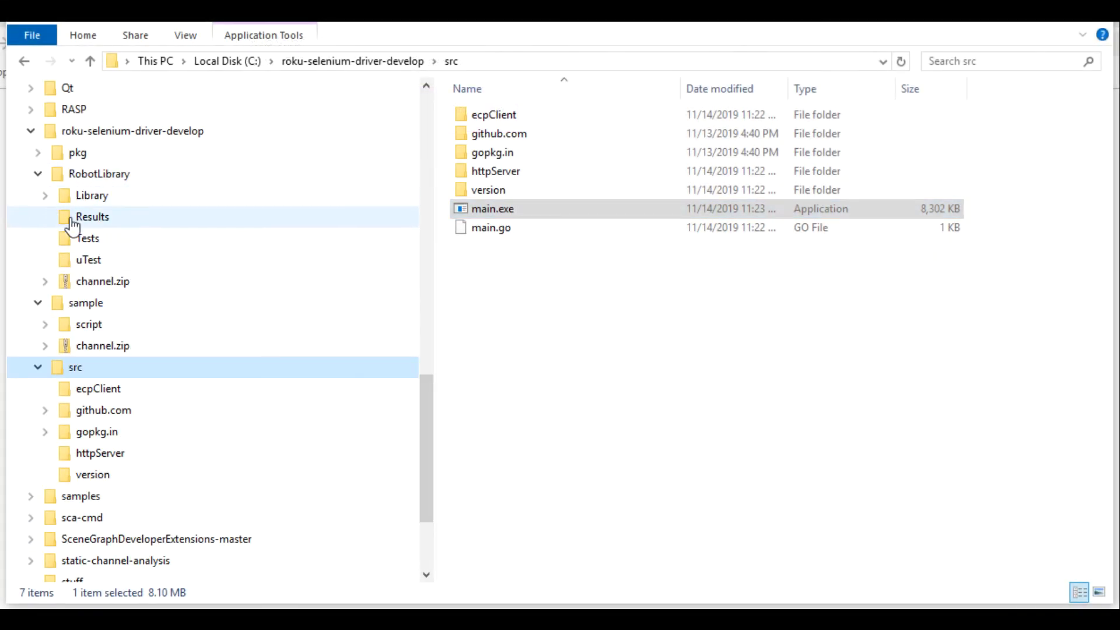
pyautogui.click(92, 216)
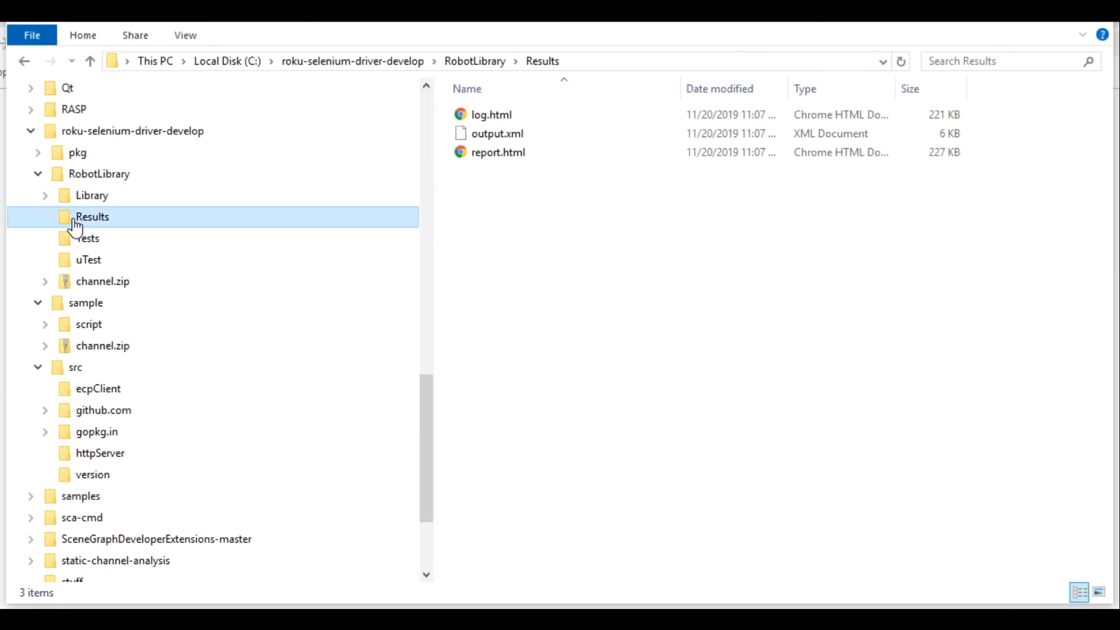
pyautogui.click(491, 114)
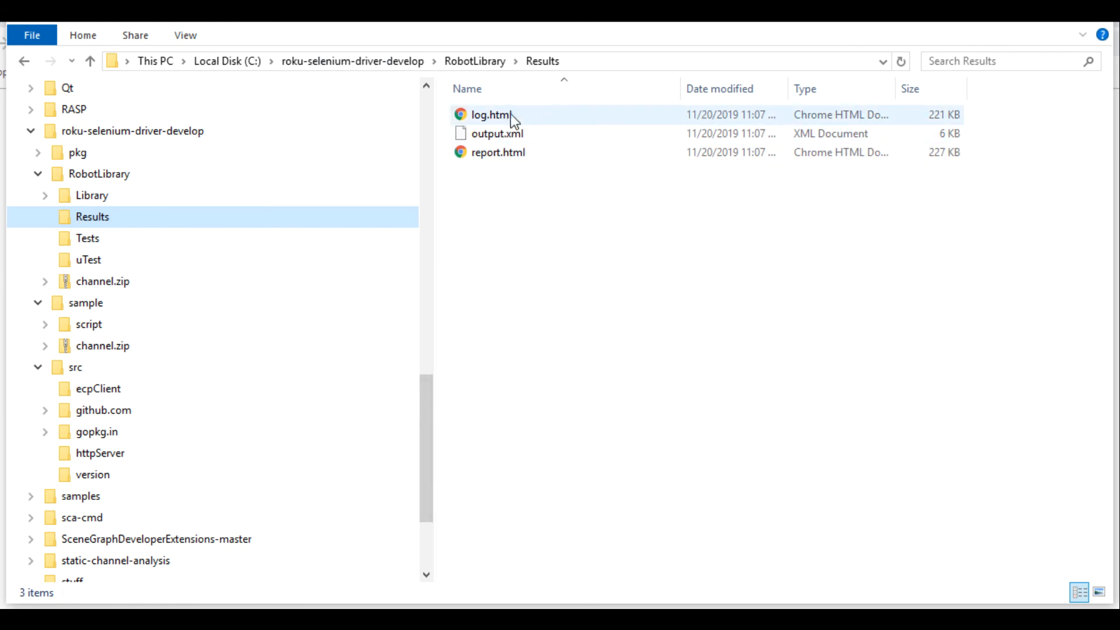
pyautogui.doubleClick(490, 115)
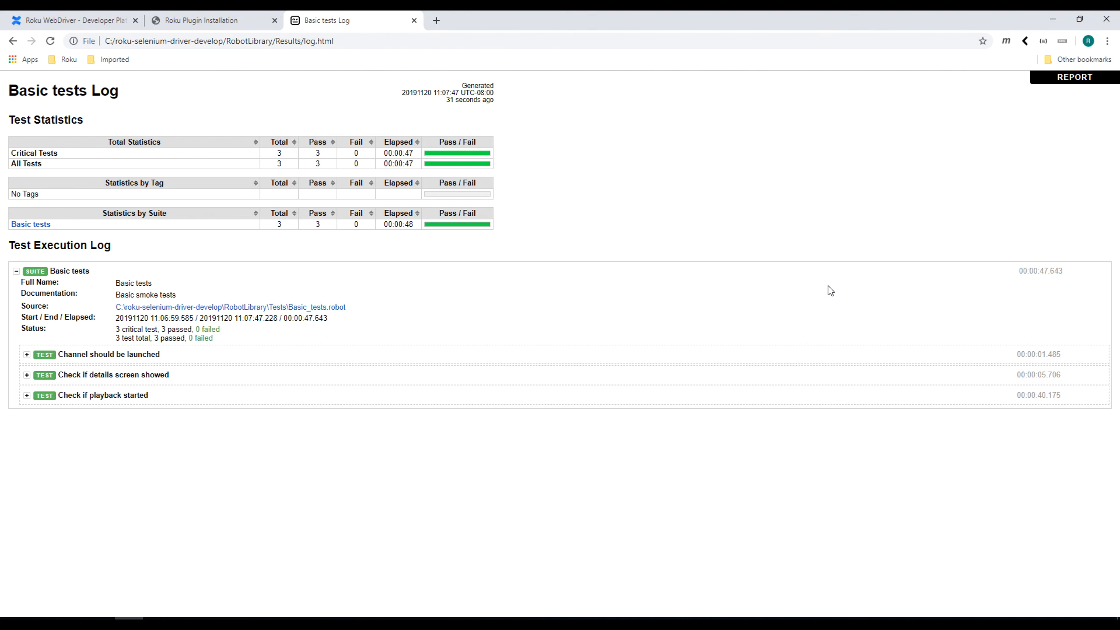
pyautogui.moveTo(369, 331)
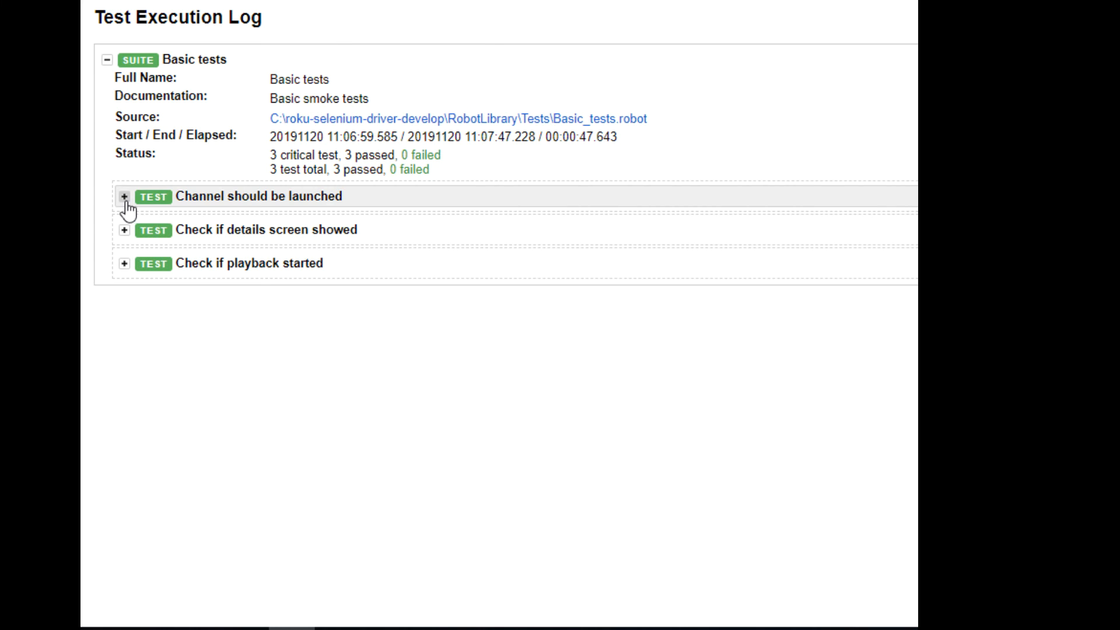
# - Expand the 'Check if details screen showed' and 'Check if playback started' test entries
pyautogui.click(124, 197)
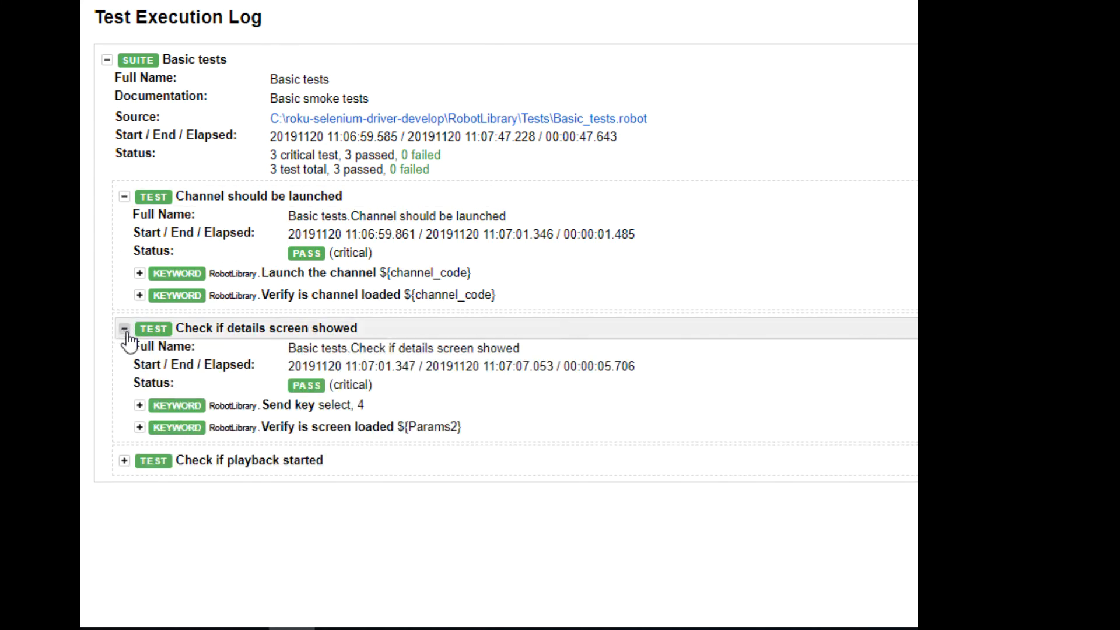
pyautogui.click(123, 460)
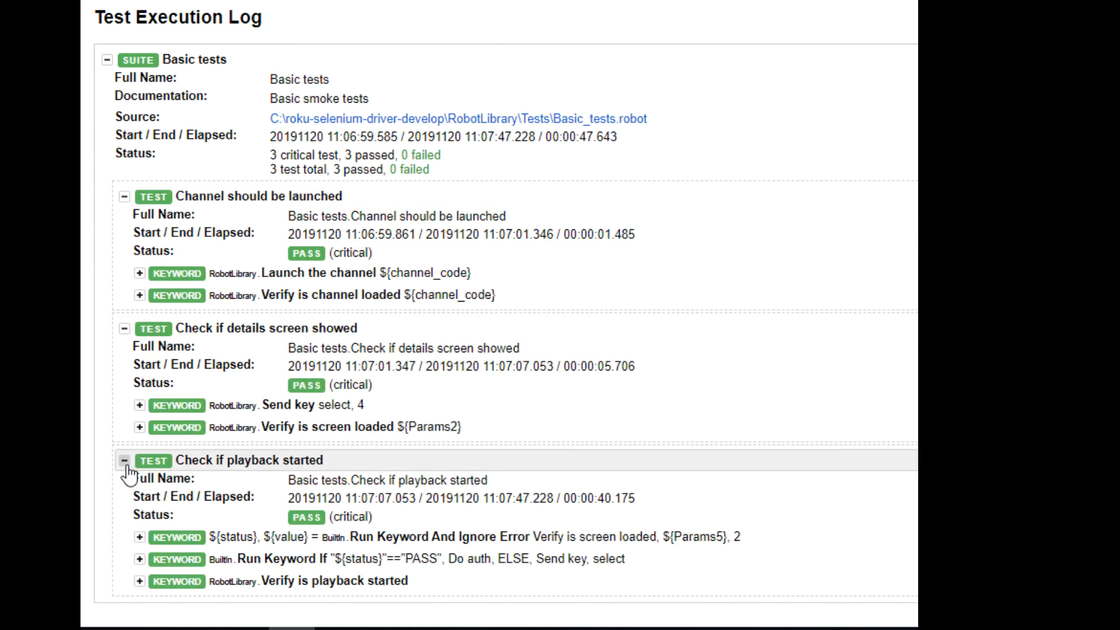